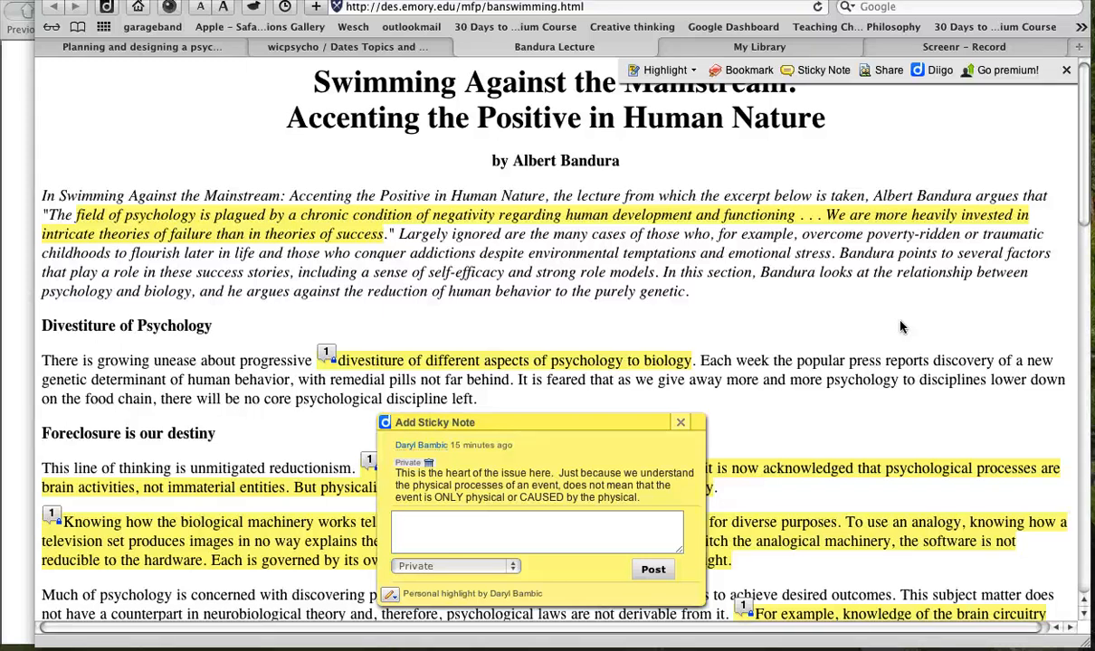
{"action": "mouse_move", "coordinate": [715, 409]}
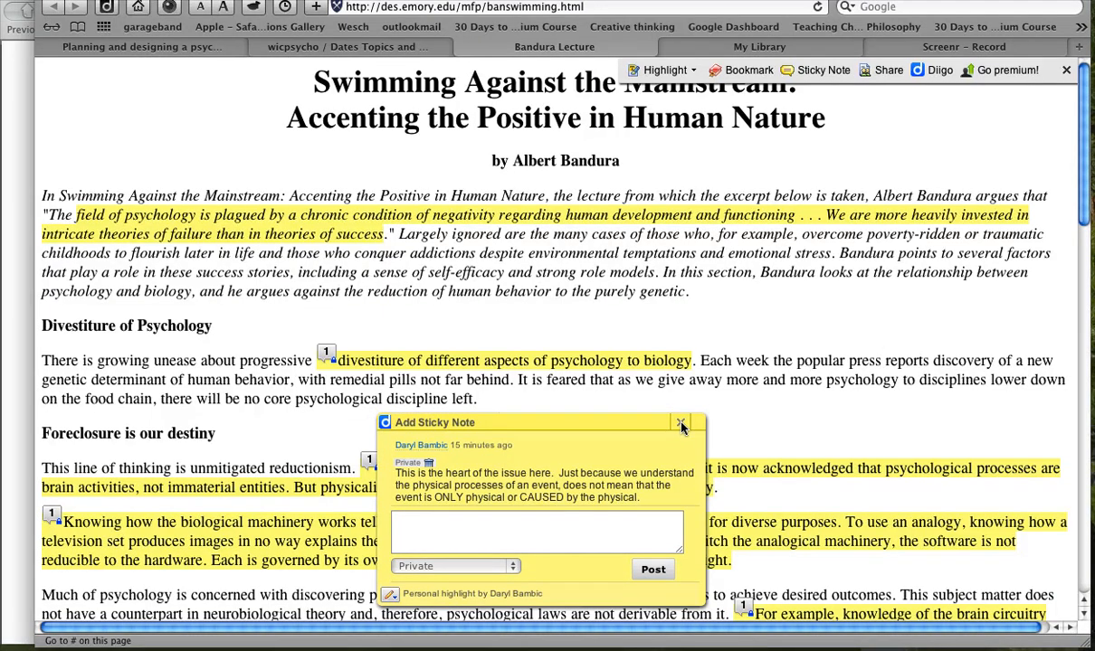
Close the Descartes sticky note, reopen it from its note icon to reread, then close it again.
{"action": "left_click", "coordinate": [680, 424]}
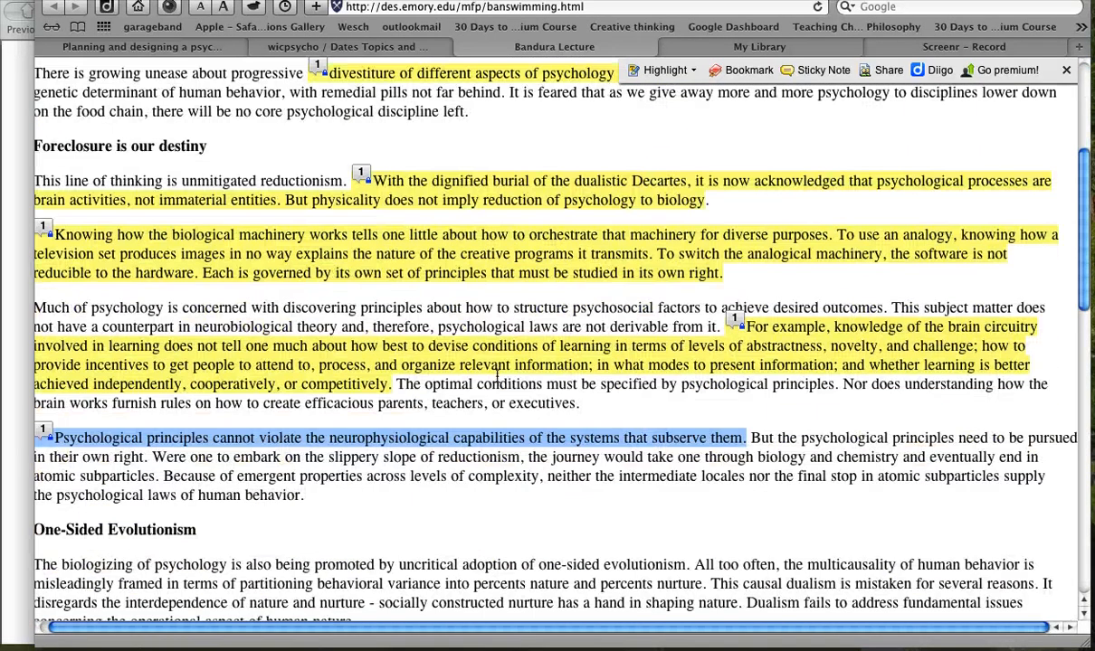
{"action": "scroll", "scroll_direction": "up", "scroll_amount": 3}
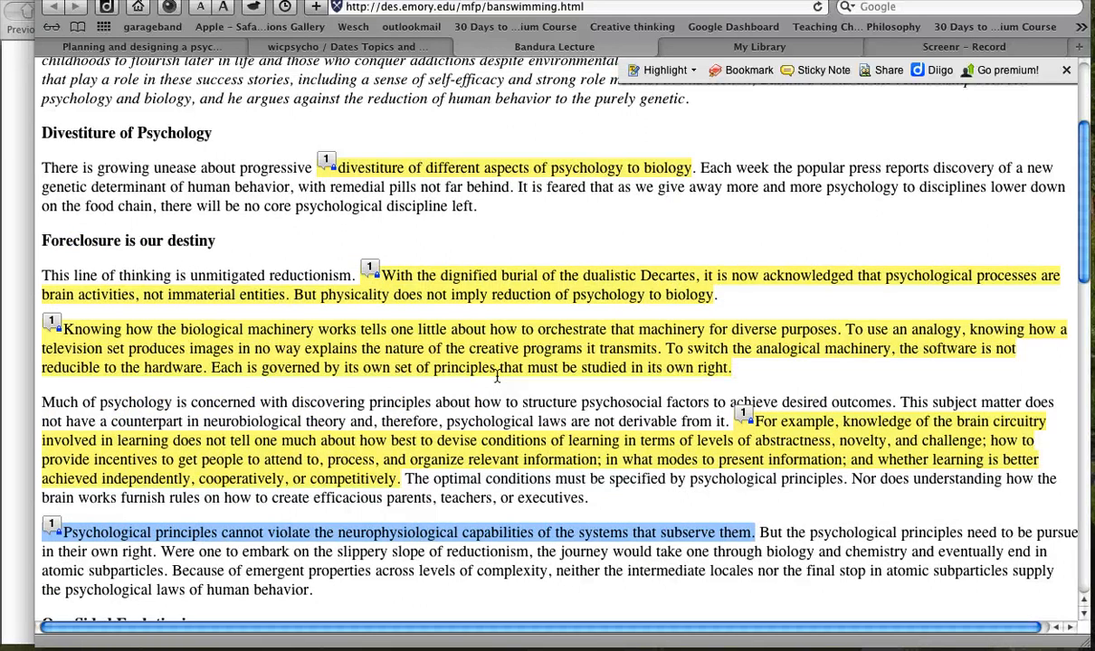
{"action": "scroll", "scroll_direction": "down", "scroll_amount": 3}
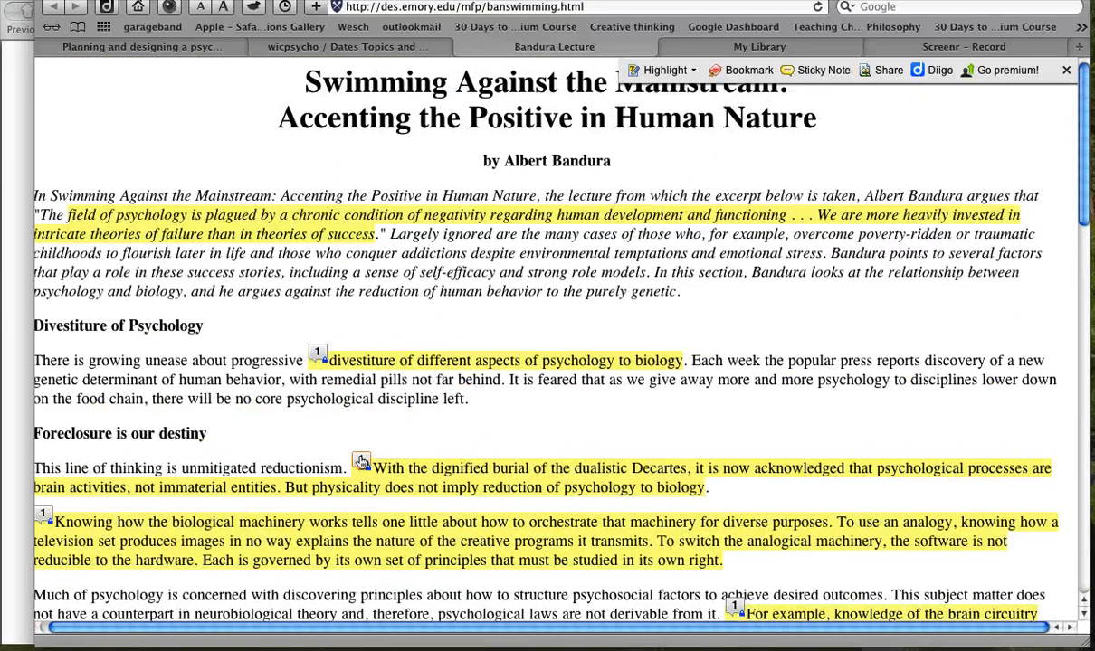
{"action": "left_click", "coordinate": [362, 463]}
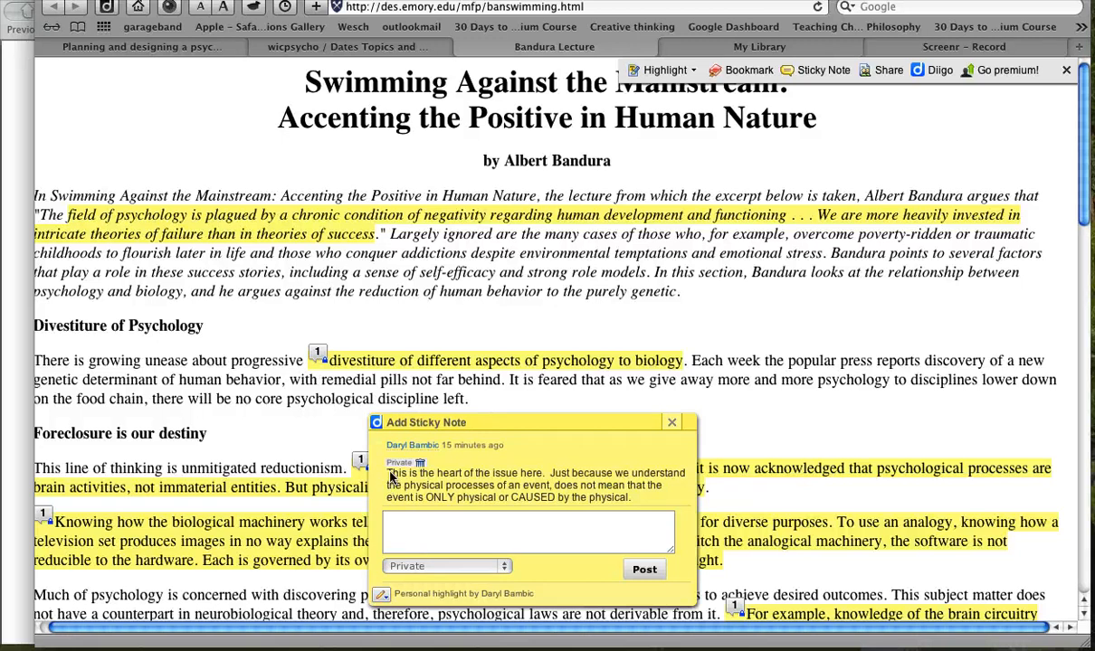
{"action": "mouse_move", "coordinate": [680, 498]}
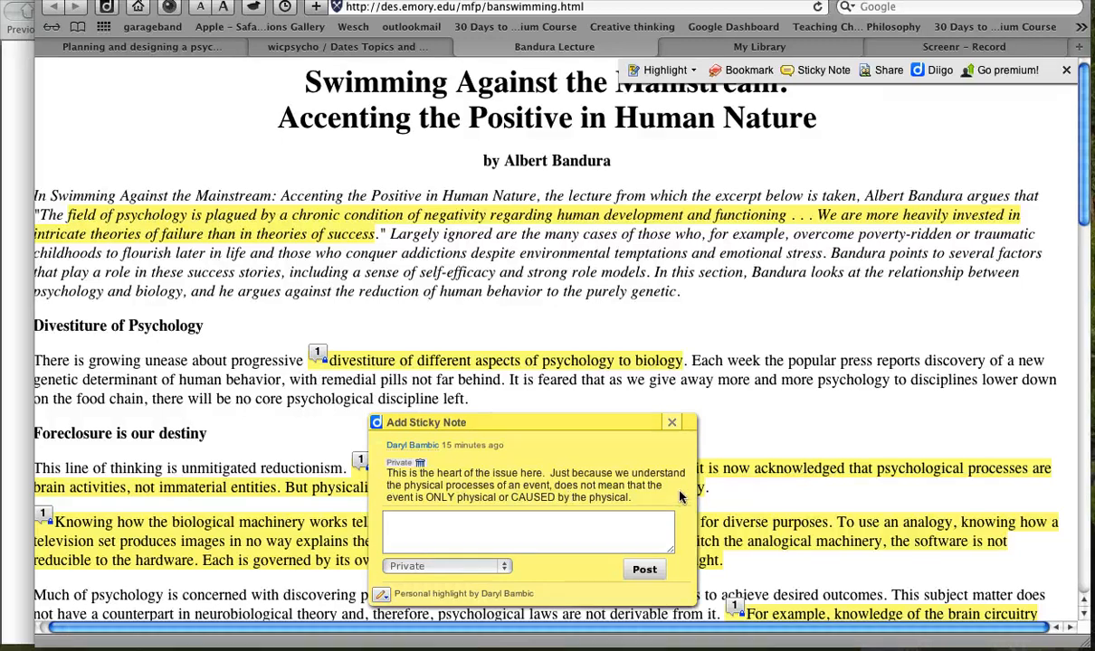
{"action": "left_click", "coordinate": [672, 421]}
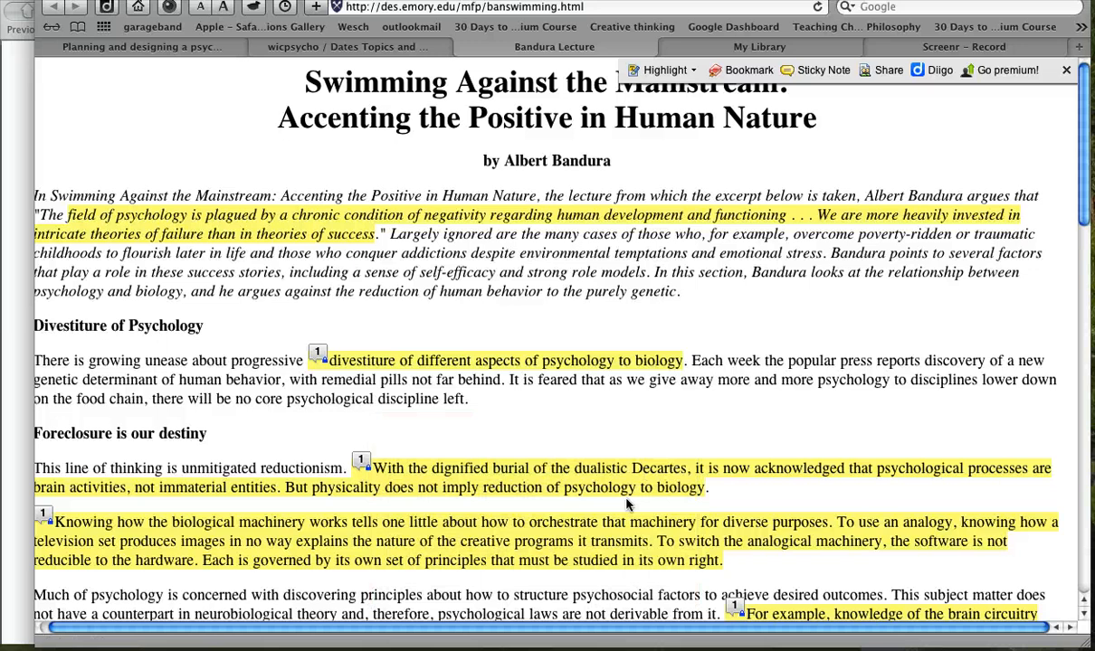
{"action": "scroll", "scroll_direction": "down", "scroll_amount": 3}
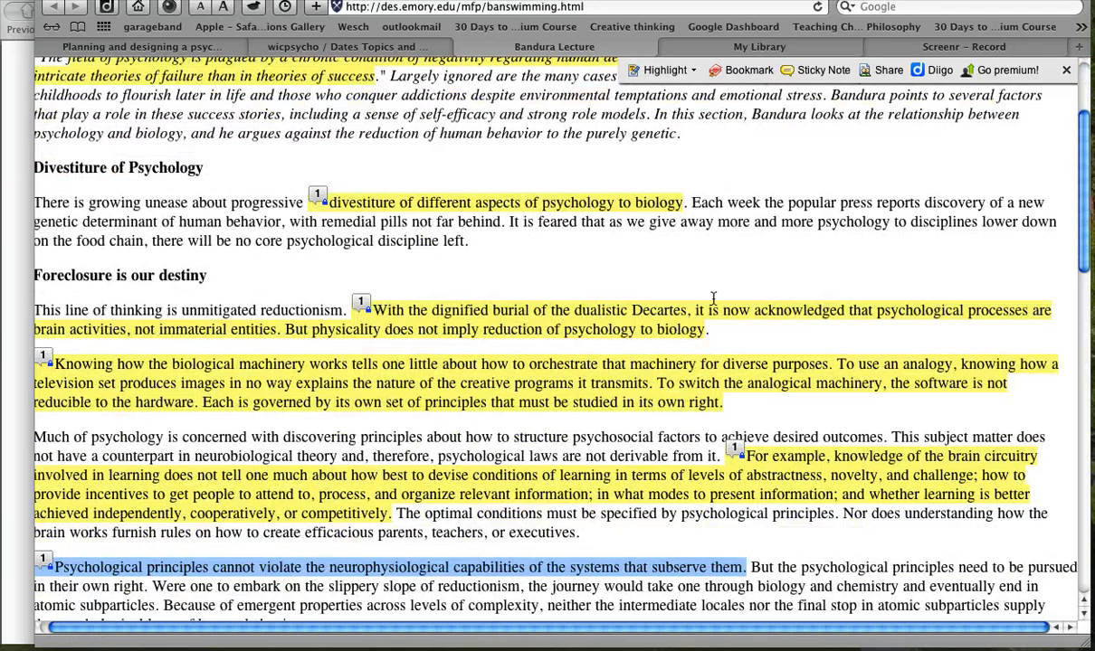
{"action": "mouse_move", "coordinate": [769, 145]}
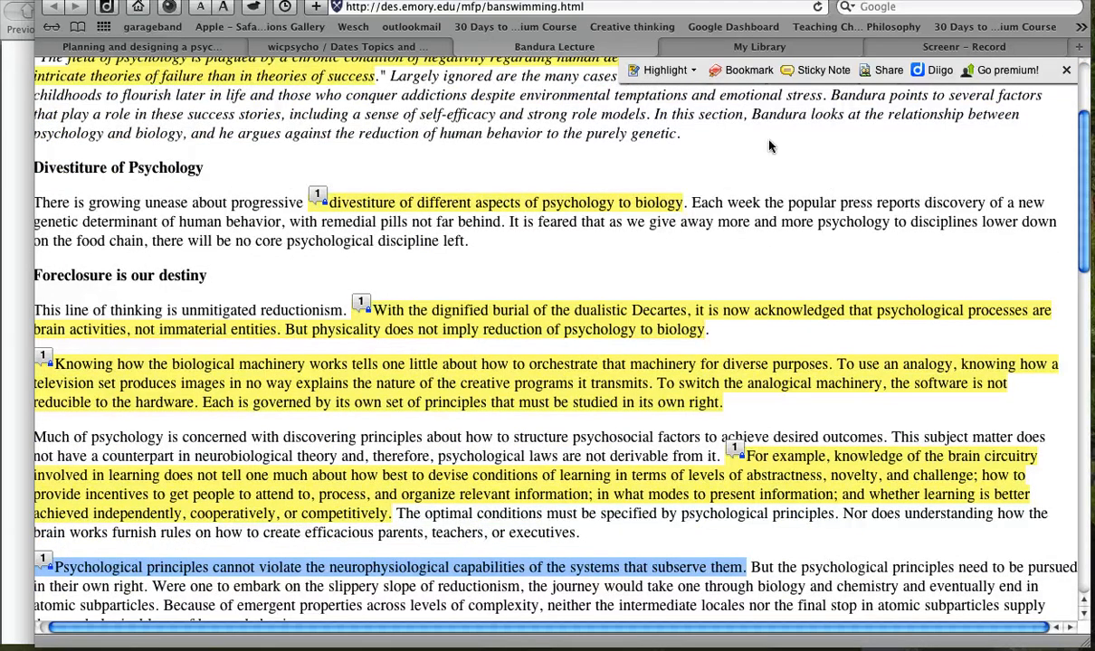
{"action": "mouse_move", "coordinate": [702, 111]}
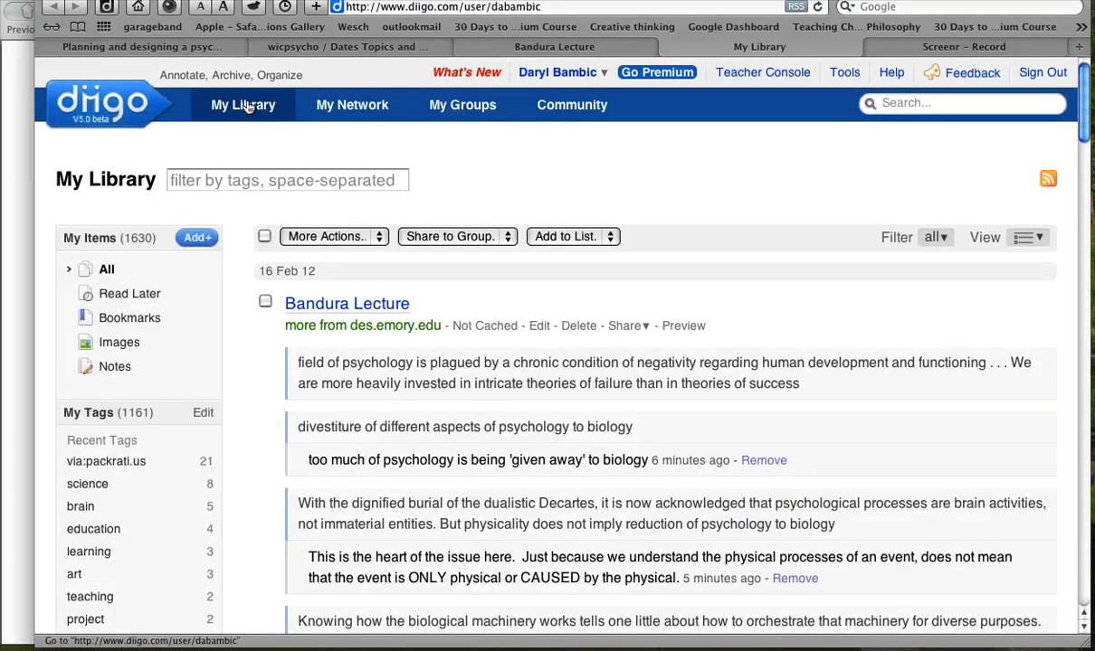
Go through My Network to the My Groups page listing 23 groups.
{"action": "left_click", "coordinate": [351, 105]}
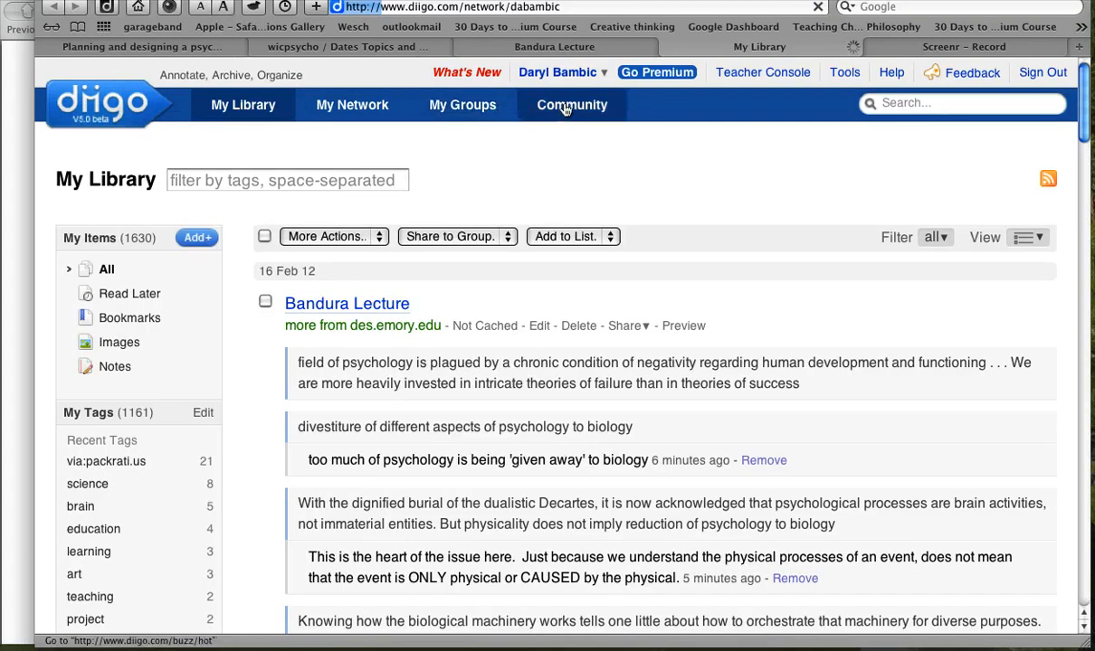
{"action": "left_click", "coordinate": [351, 105]}
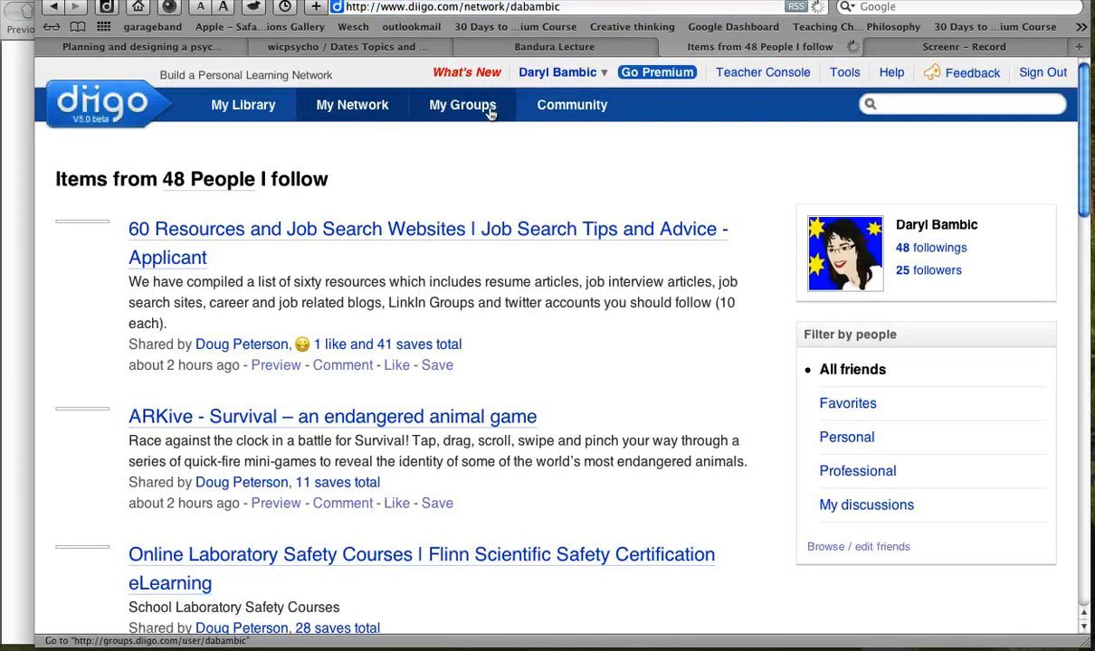
{"action": "left_click", "coordinate": [463, 103]}
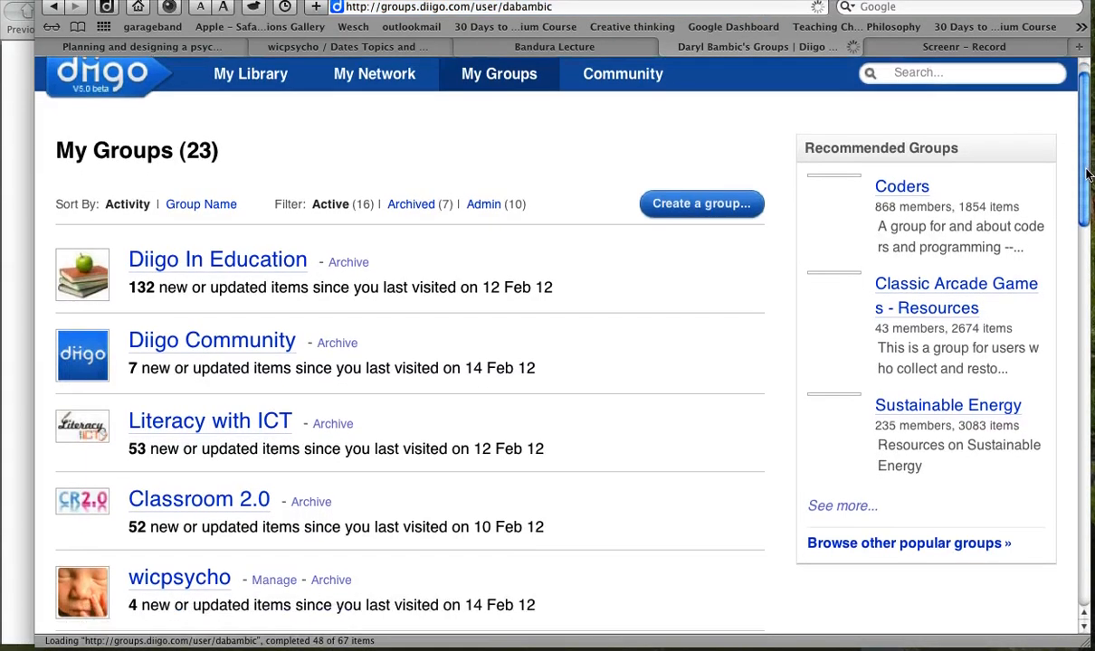
{"action": "scroll", "scroll_direction": "down", "scroll_amount": 3}
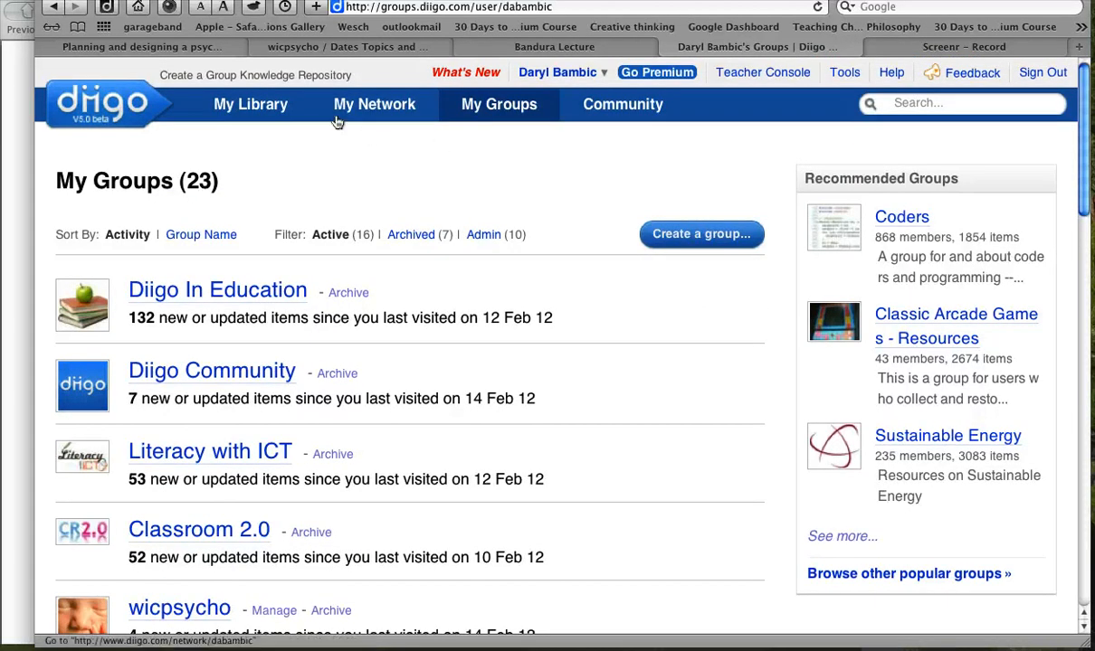
Return to My Library and scroll the bookmarks below the Bandura Lecture entry.
{"action": "left_click", "coordinate": [250, 103]}
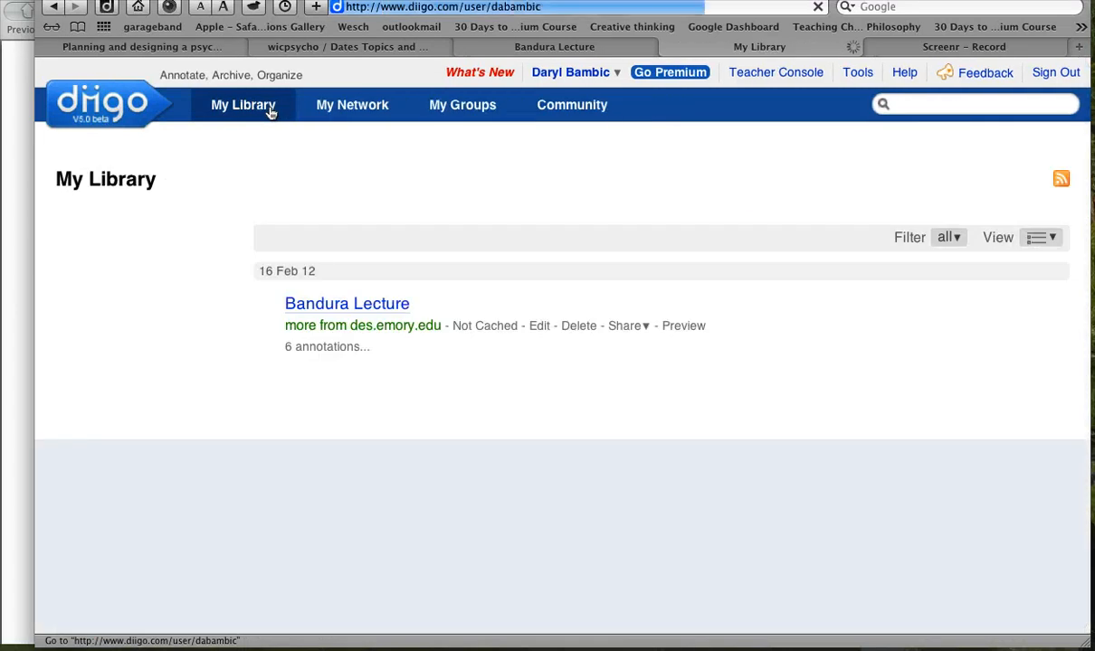
{"action": "left_click", "coordinate": [243, 105]}
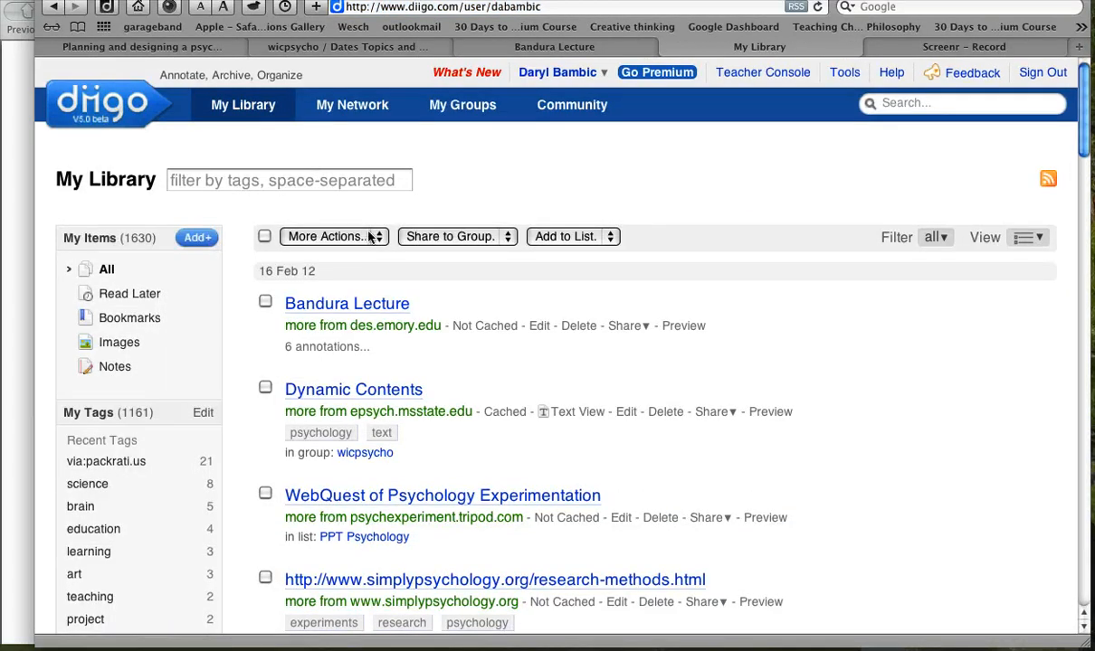
{"action": "mouse_move", "coordinate": [629, 304]}
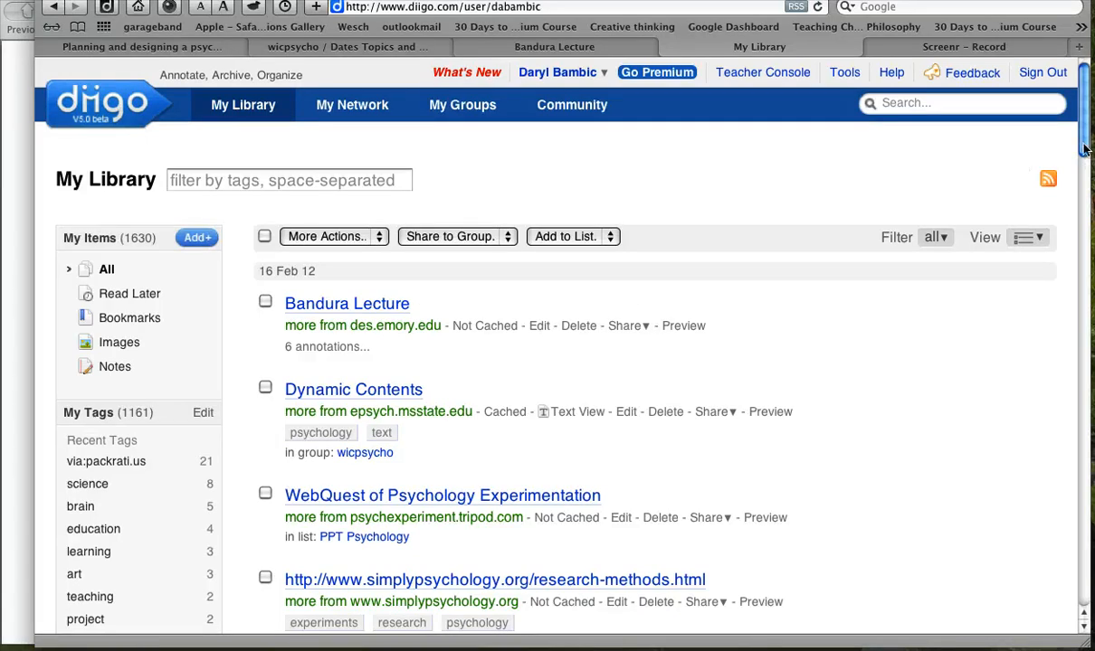
{"action": "scroll", "scroll_direction": "down", "scroll_amount": 3}
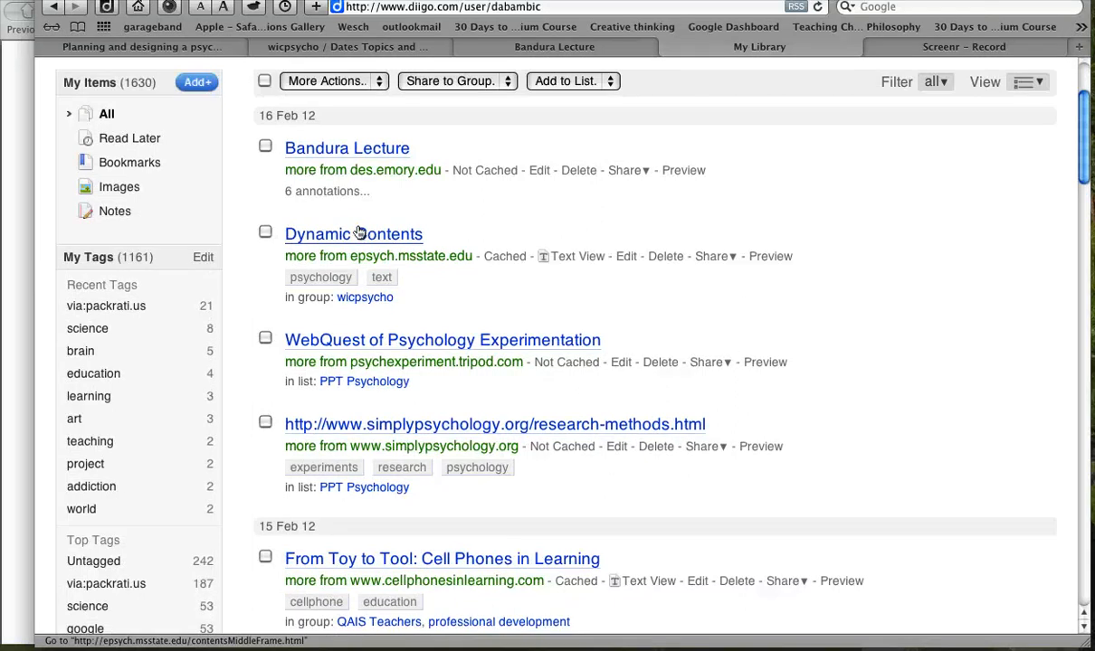
{"action": "mouse_move", "coordinate": [433, 261]}
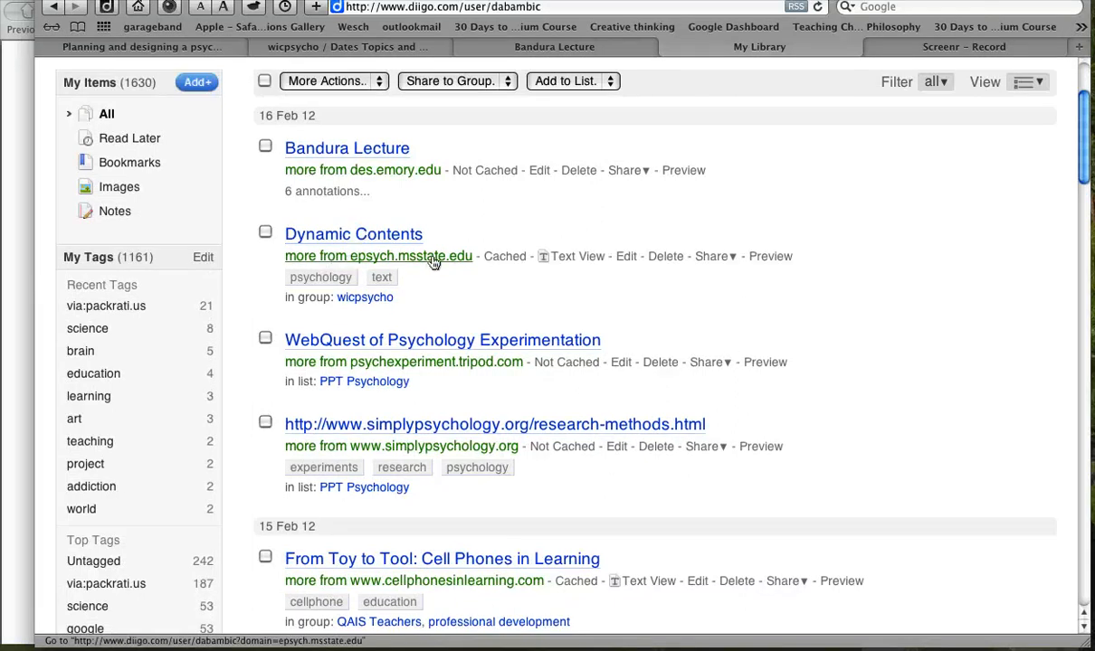
{"action": "mouse_move", "coordinate": [431, 264]}
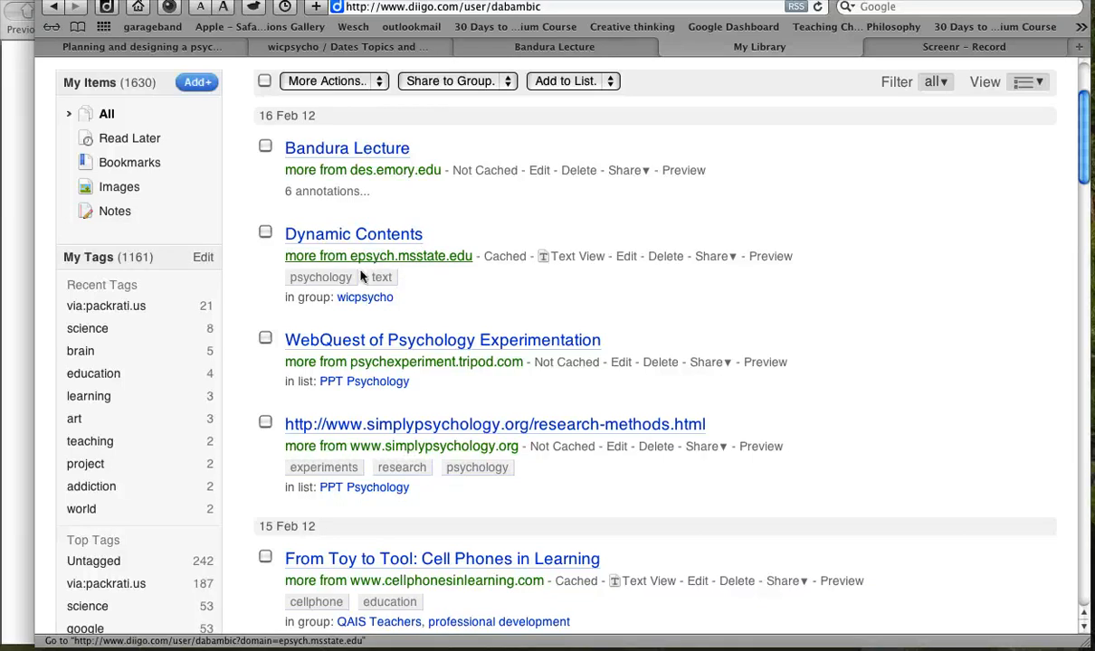
{"action": "mouse_move", "coordinate": [366, 297]}
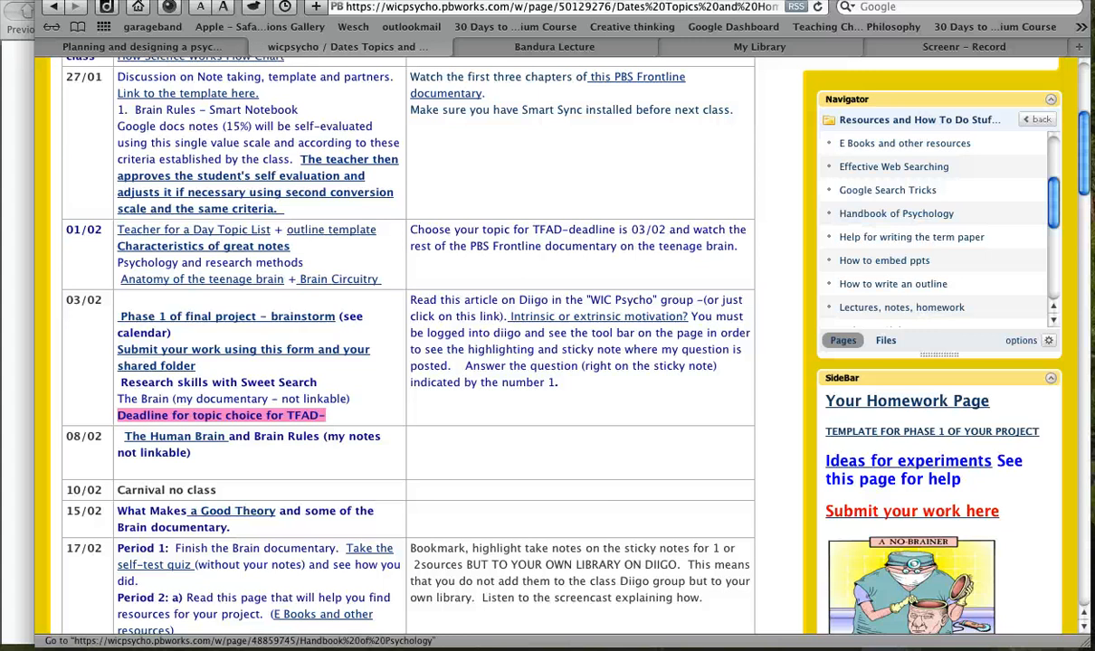
Scroll the PBworks Dates and Topics page down to the 17/02 and 22/02 Diigo assignment rows.
{"action": "scroll", "scroll_direction": "down", "scroll_amount": 3}
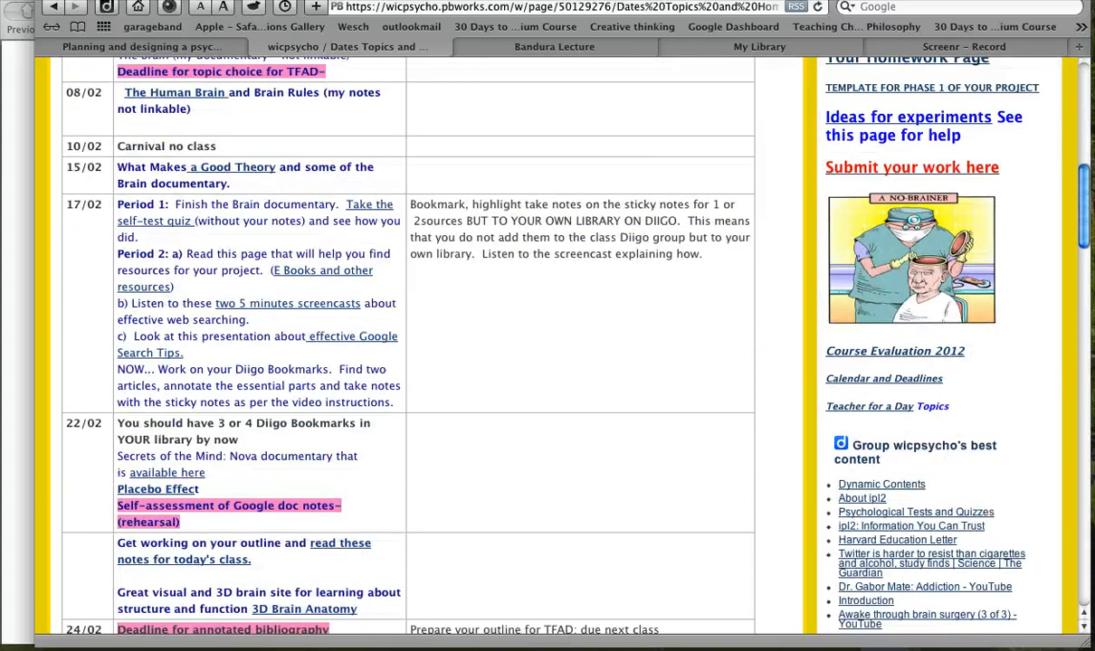
{"action": "scroll", "scroll_direction": "down", "scroll_amount": 3}
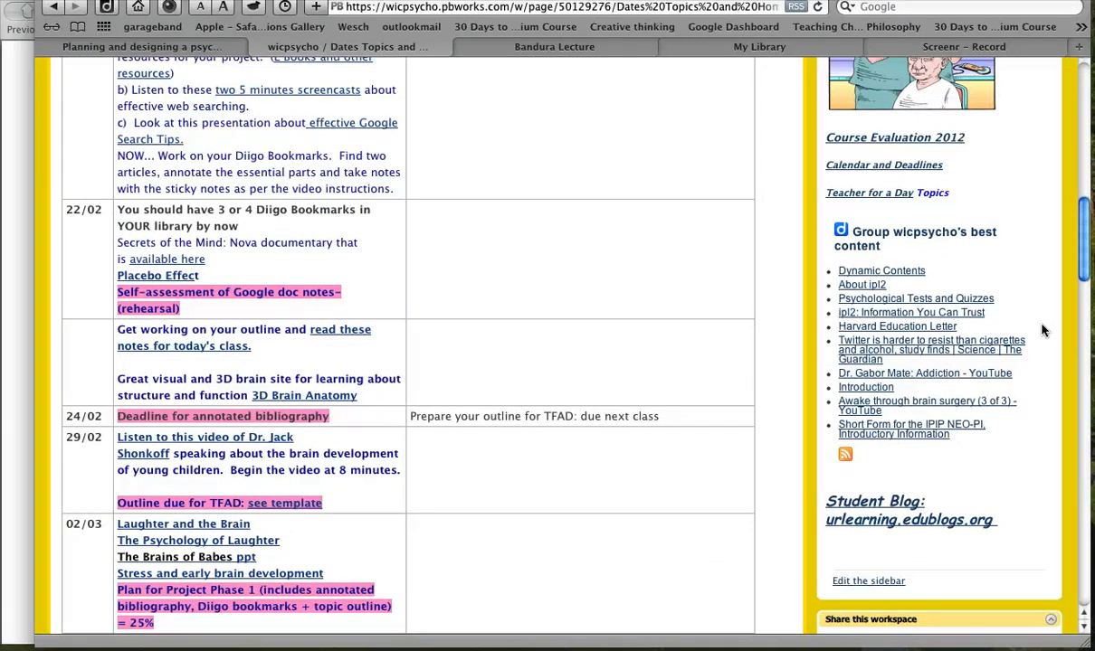
{"action": "mouse_move", "coordinate": [881, 271]}
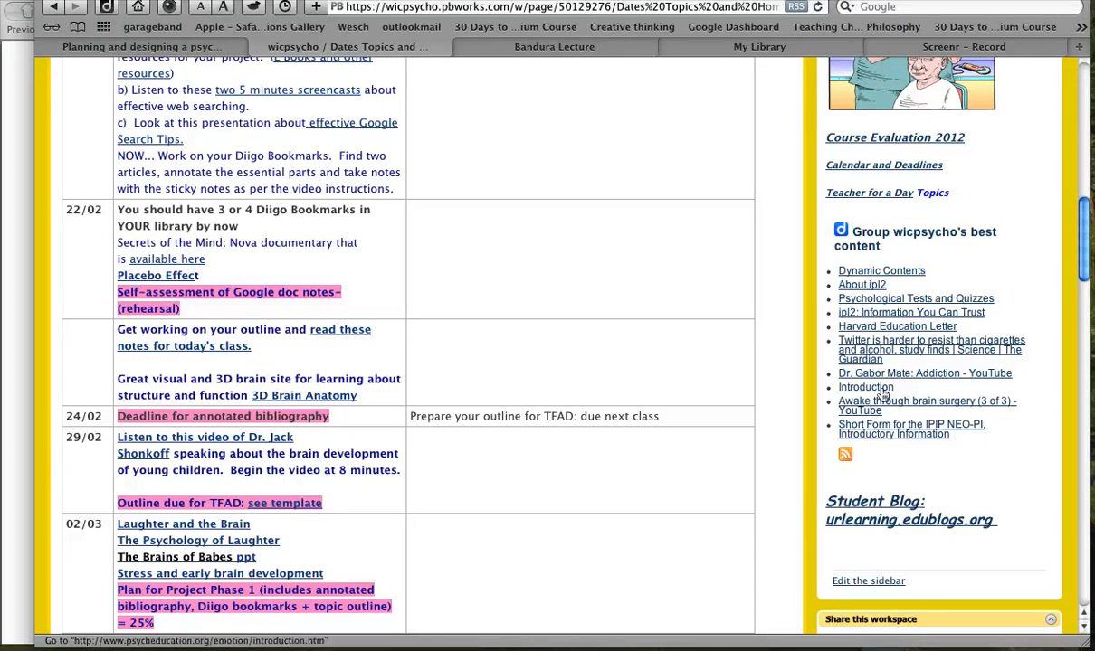
{"action": "mouse_move", "coordinate": [901, 405]}
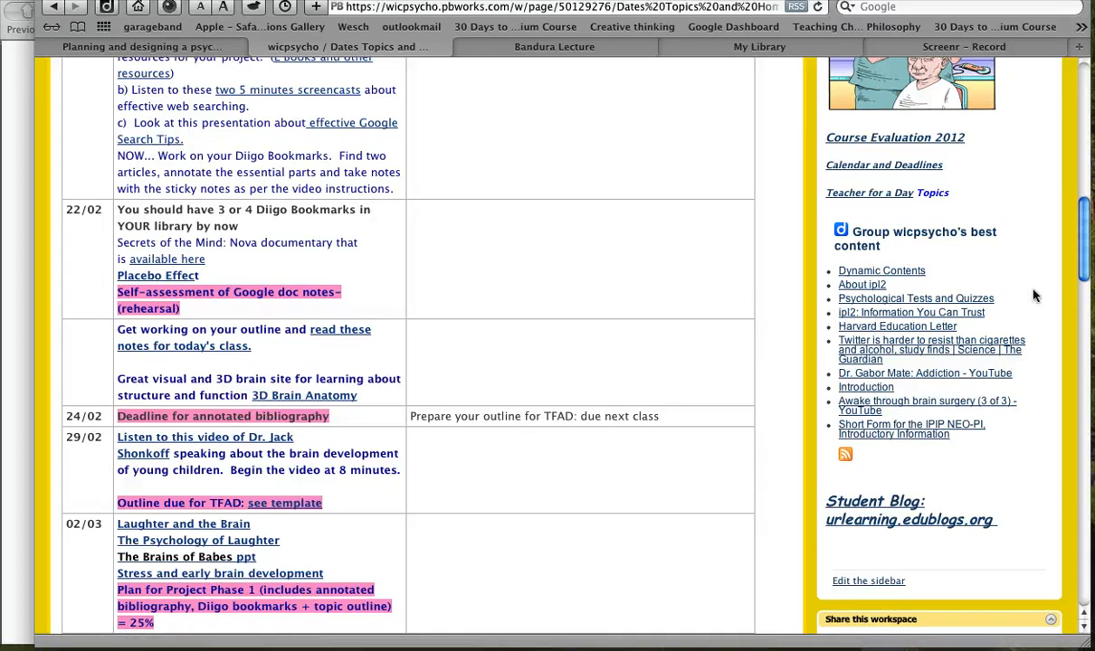
{"action": "scroll", "scroll_direction": "down", "scroll_amount": 3}
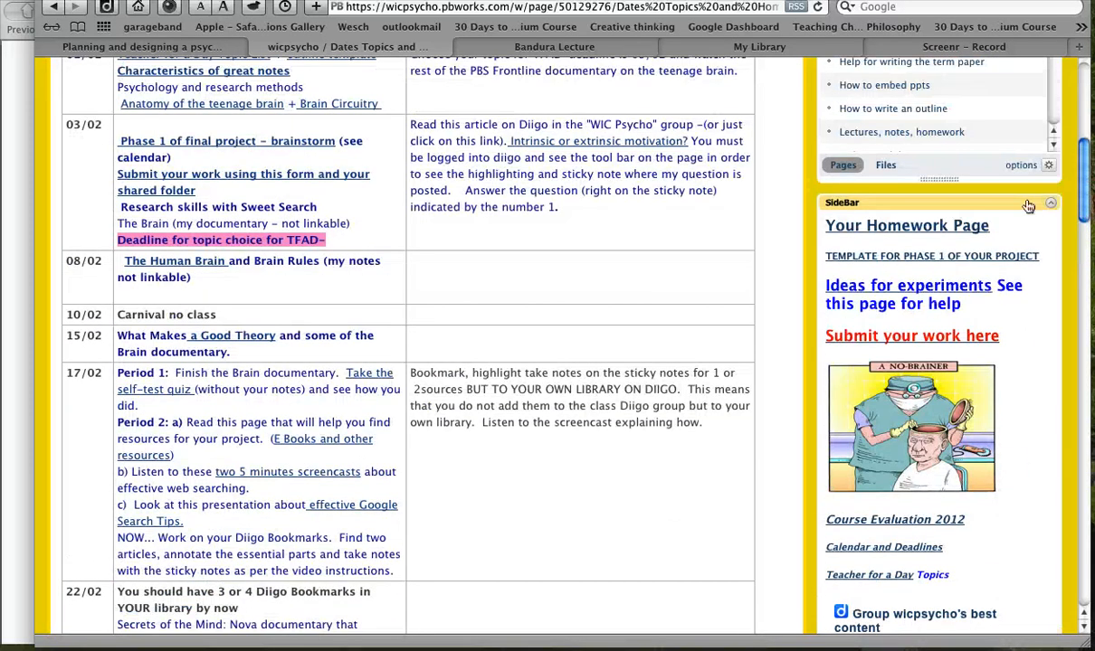
Switch to the Diigo library tab and open the Bandura Lecture bookmark's edit form.
{"action": "left_click", "coordinate": [758, 47]}
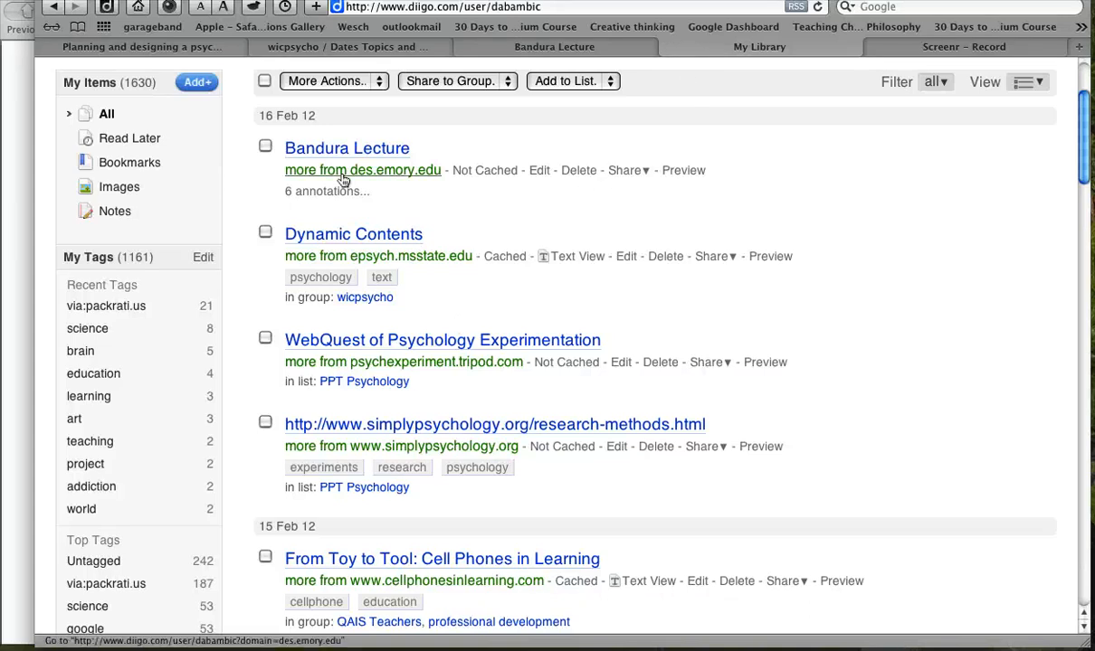
{"action": "mouse_move", "coordinate": [348, 148]}
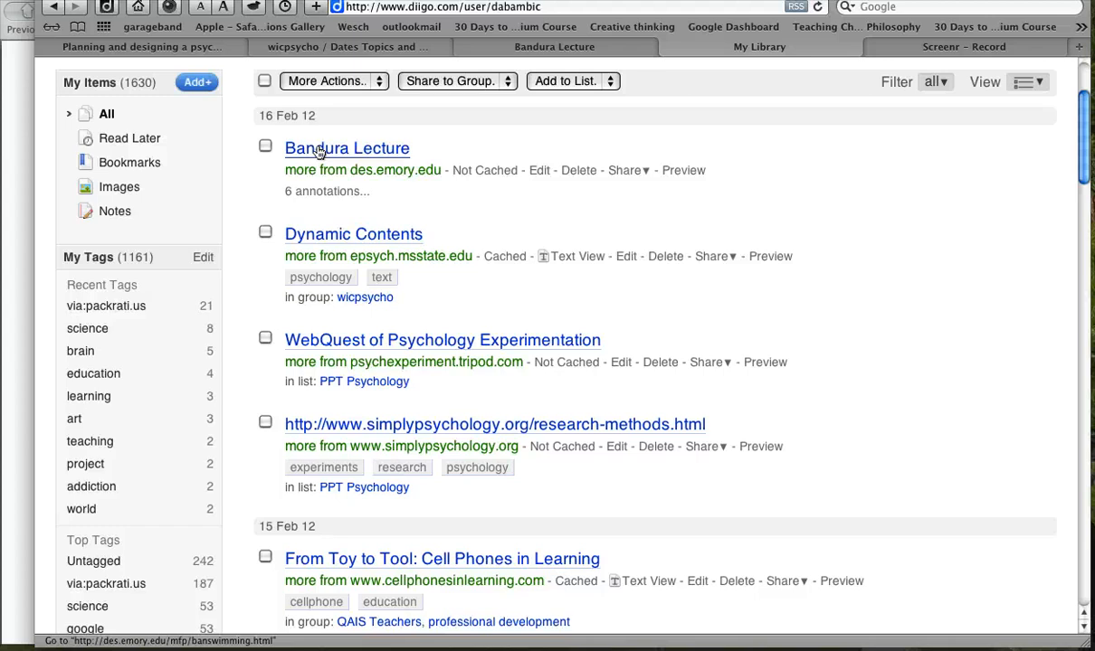
{"action": "mouse_move", "coordinate": [492, 148]}
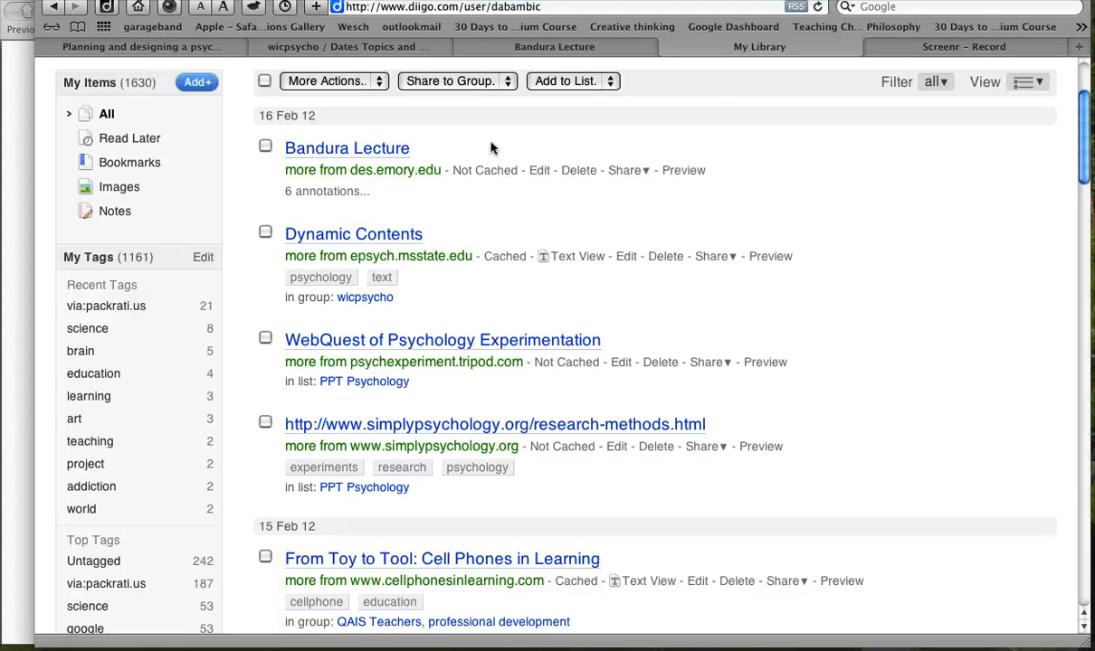
{"action": "left_click", "coordinate": [539, 170]}
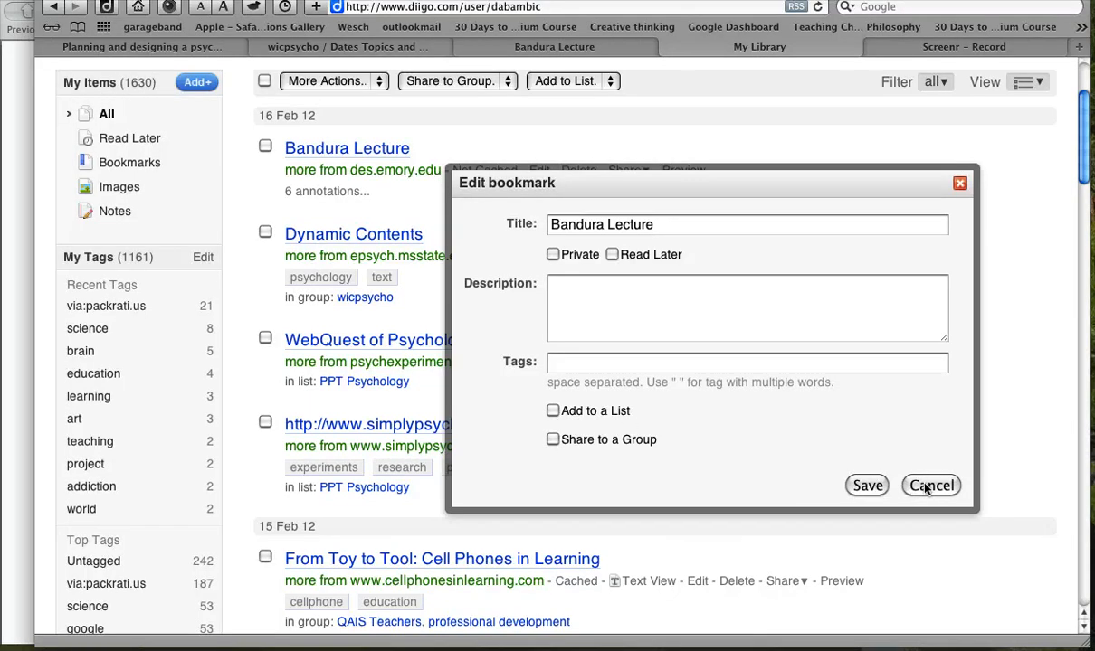
{"action": "left_click", "coordinate": [930, 485]}
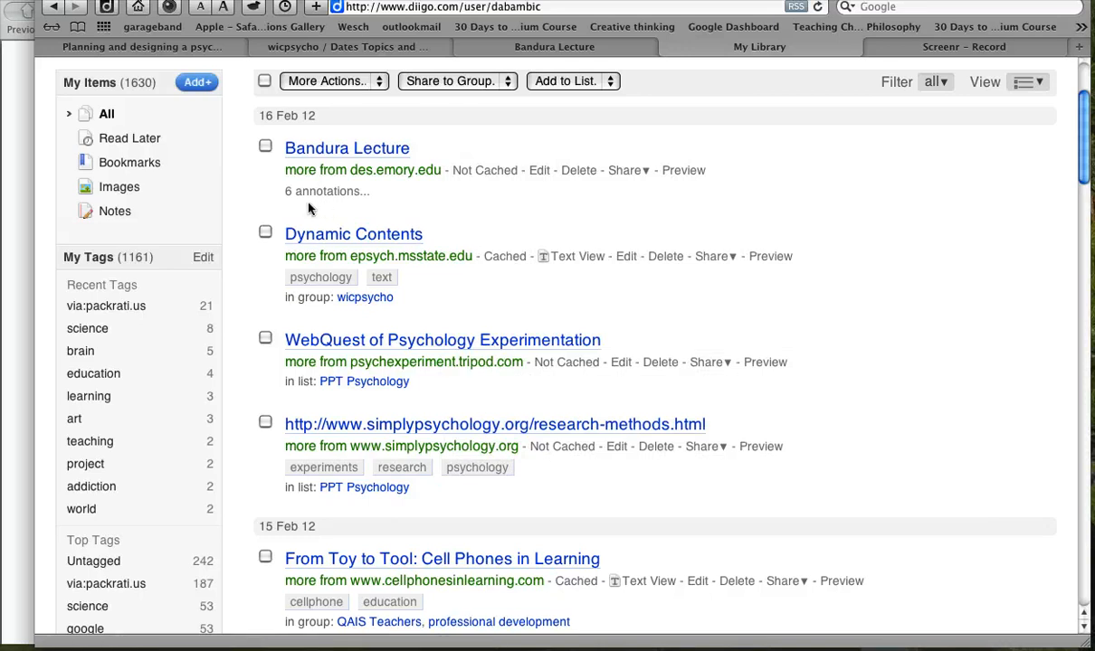
Expand the '6 annotations' under Bandura Lecture and scroll through its highlights and notes.
{"action": "left_click", "coordinate": [325, 191]}
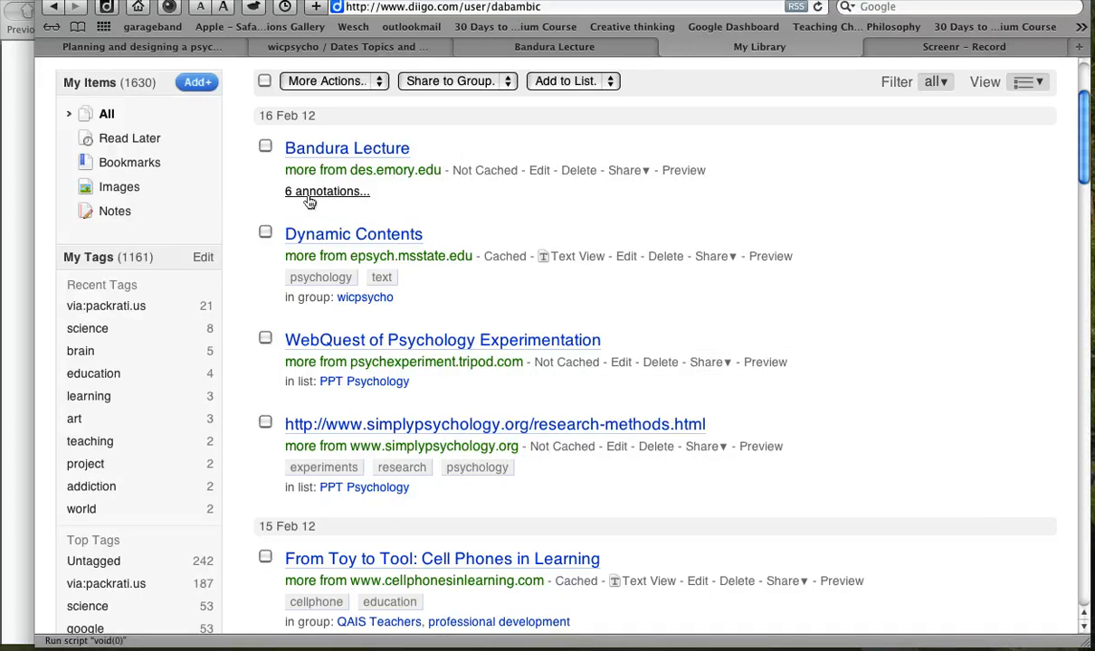
{"action": "left_click", "coordinate": [326, 192]}
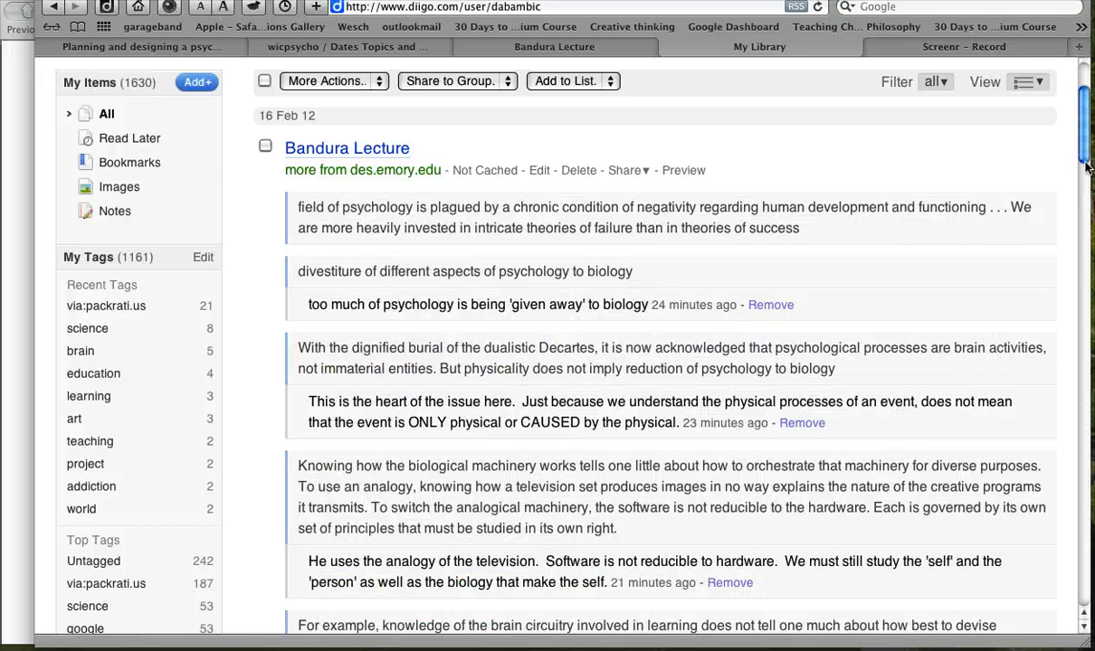
{"action": "scroll", "scroll_direction": "down", "scroll_amount": 3}
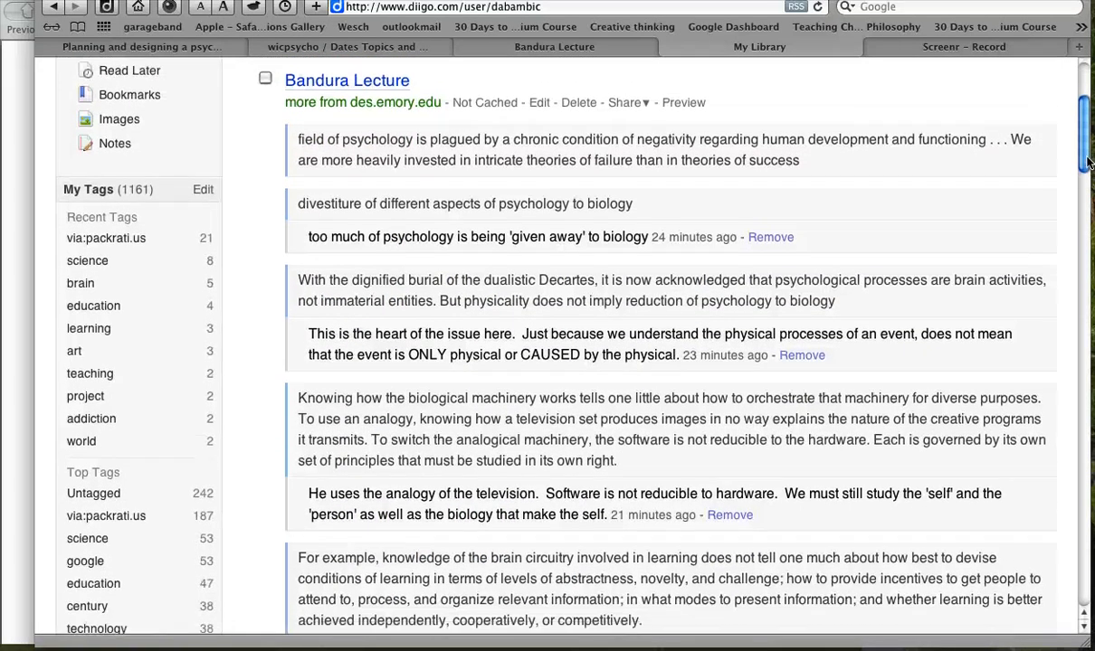
{"action": "scroll", "scroll_direction": "down", "scroll_amount": 3}
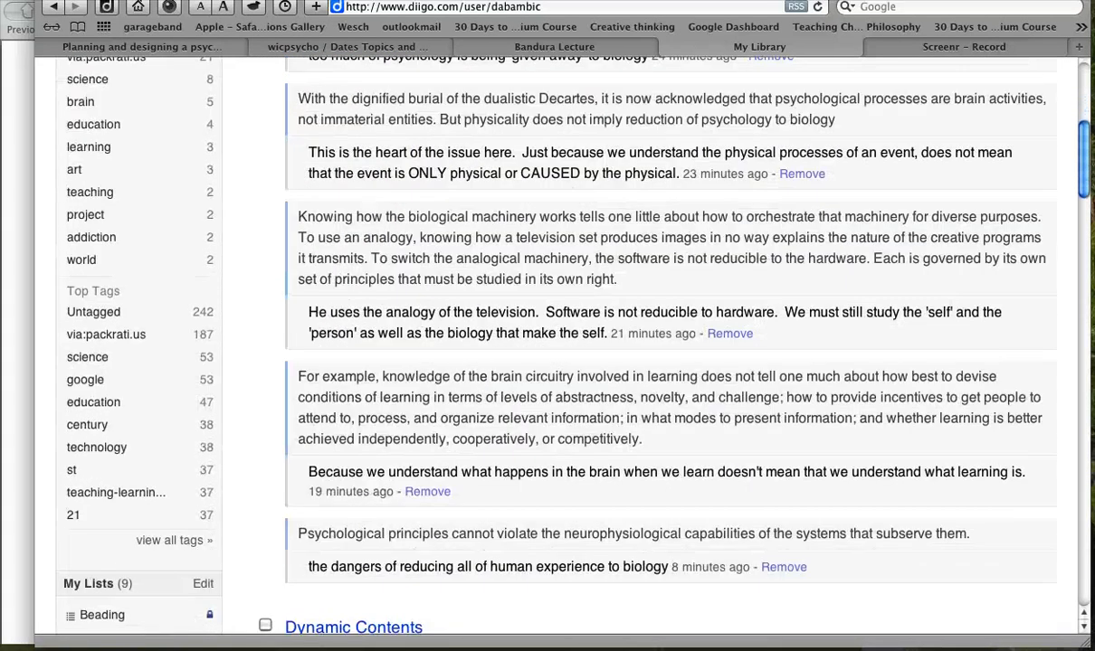
{"action": "scroll", "scroll_direction": "down", "scroll_amount": 3}
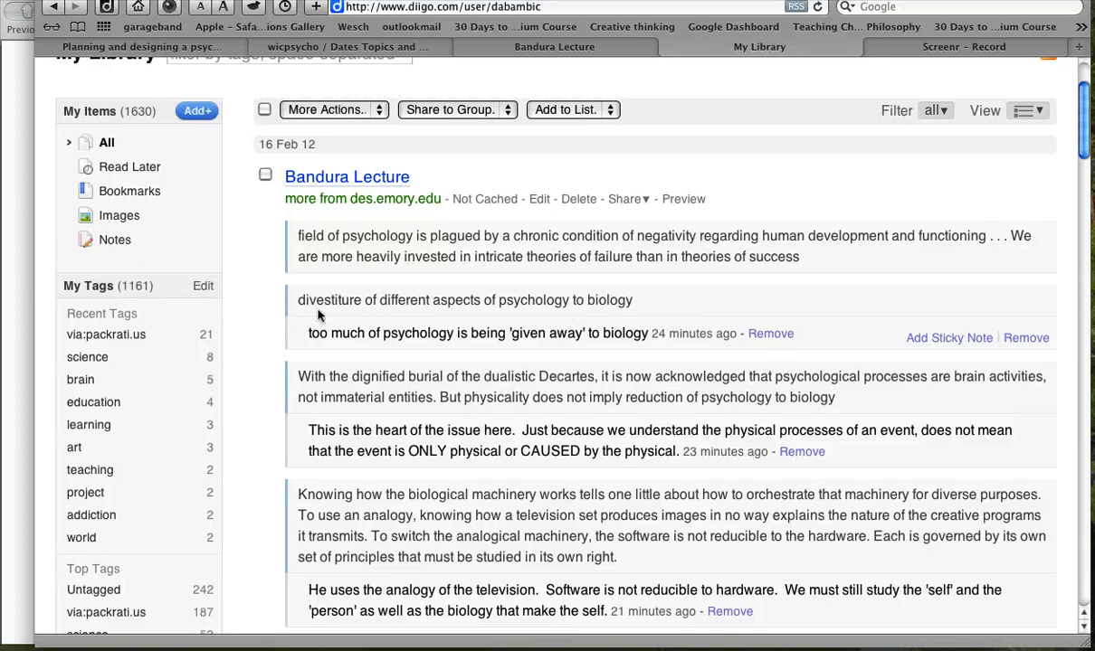
{"action": "mouse_move", "coordinate": [300, 306]}
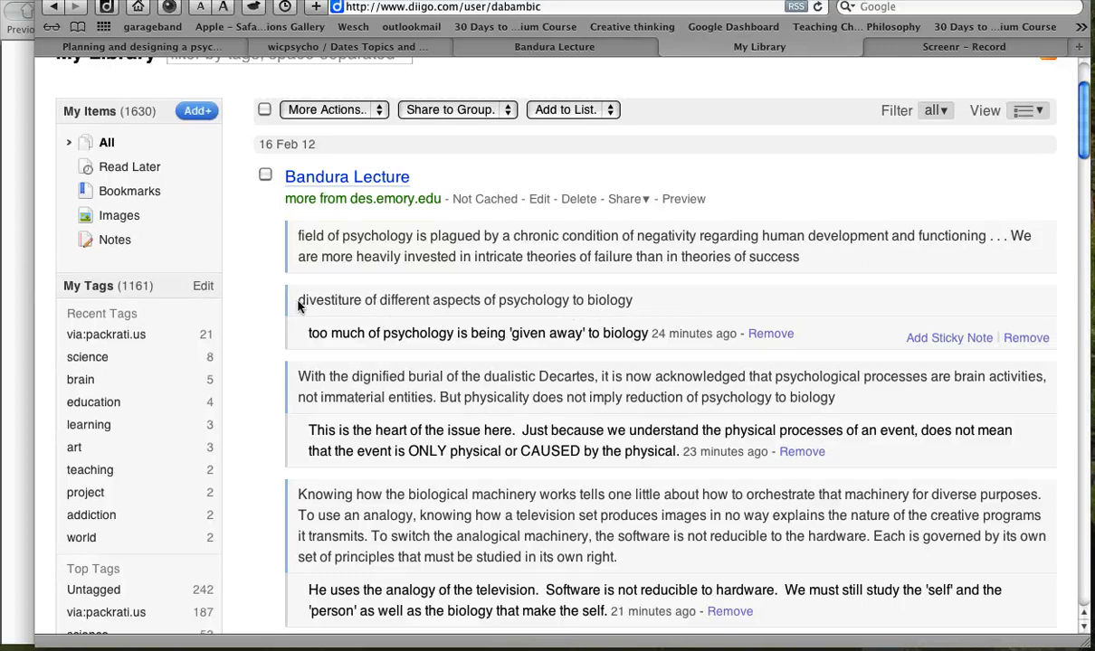
{"action": "left_click_drag", "start_coordinate": [299, 300], "coordinate": [557, 300]}
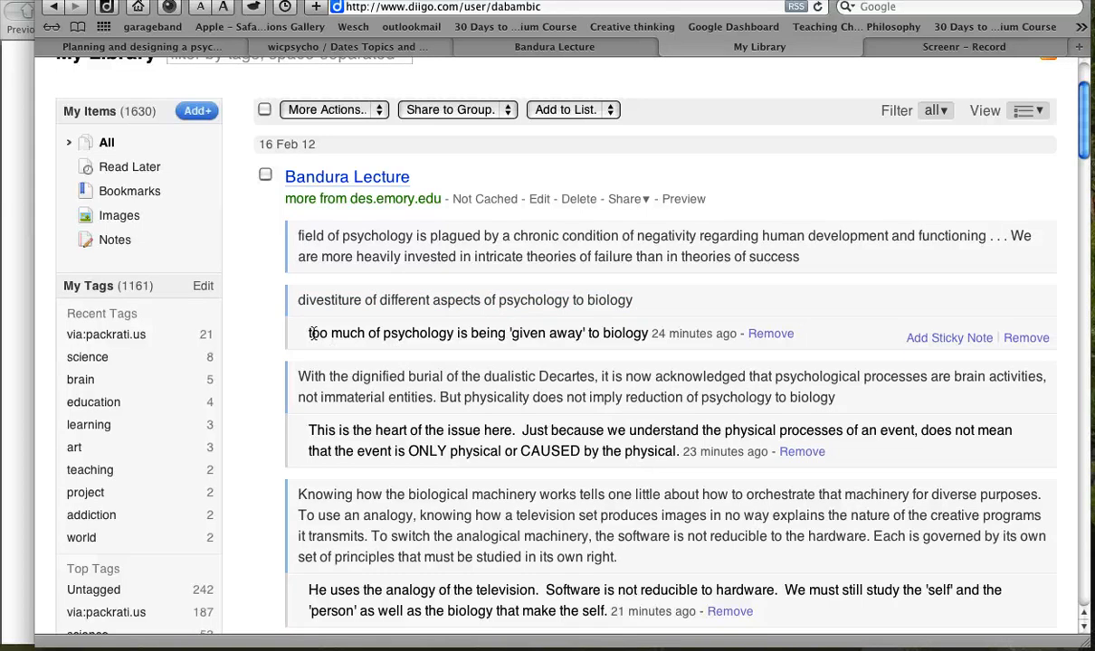
{"action": "mouse_move", "coordinate": [333, 333]}
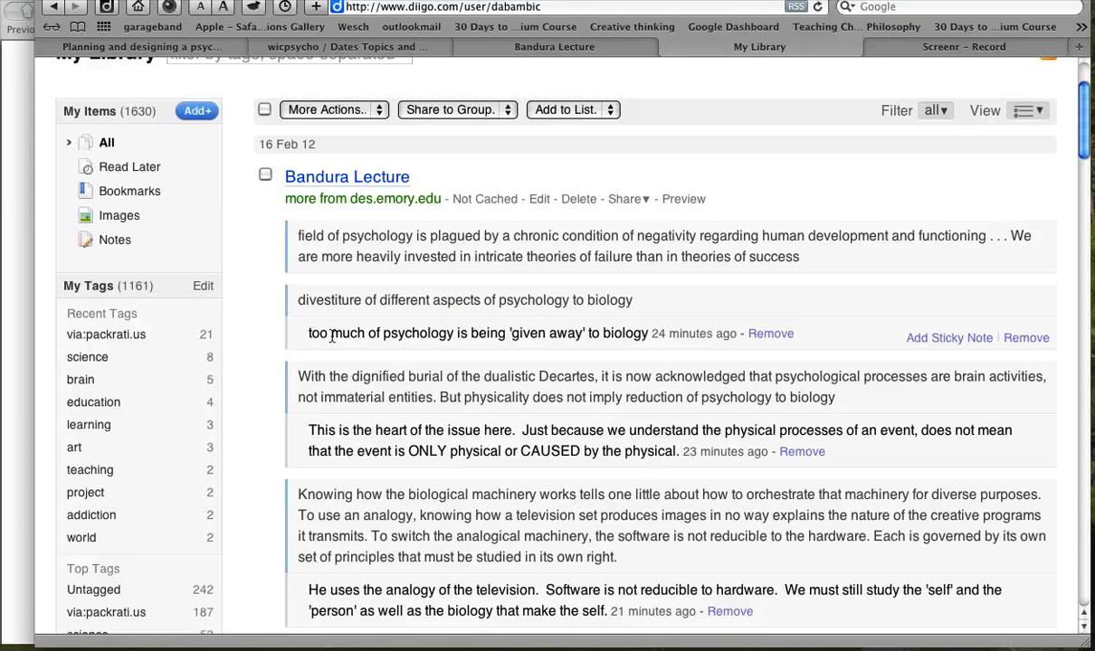
{"action": "mouse_move", "coordinate": [306, 338]}
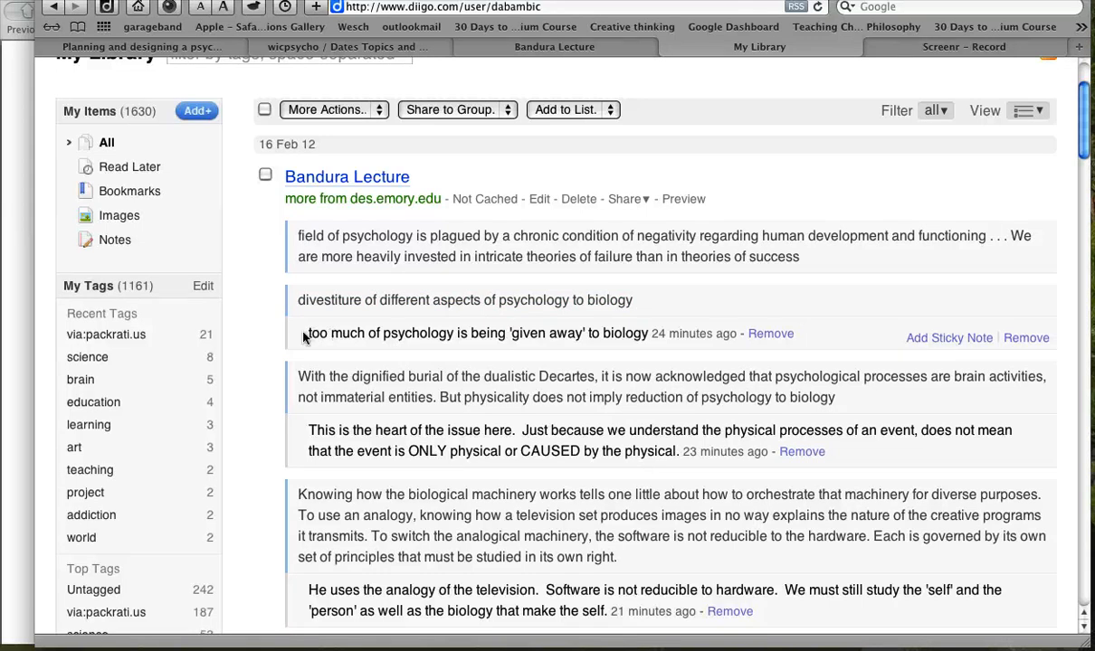
{"action": "left_click_drag", "start_coordinate": [309, 333], "coordinate": [568, 333]}
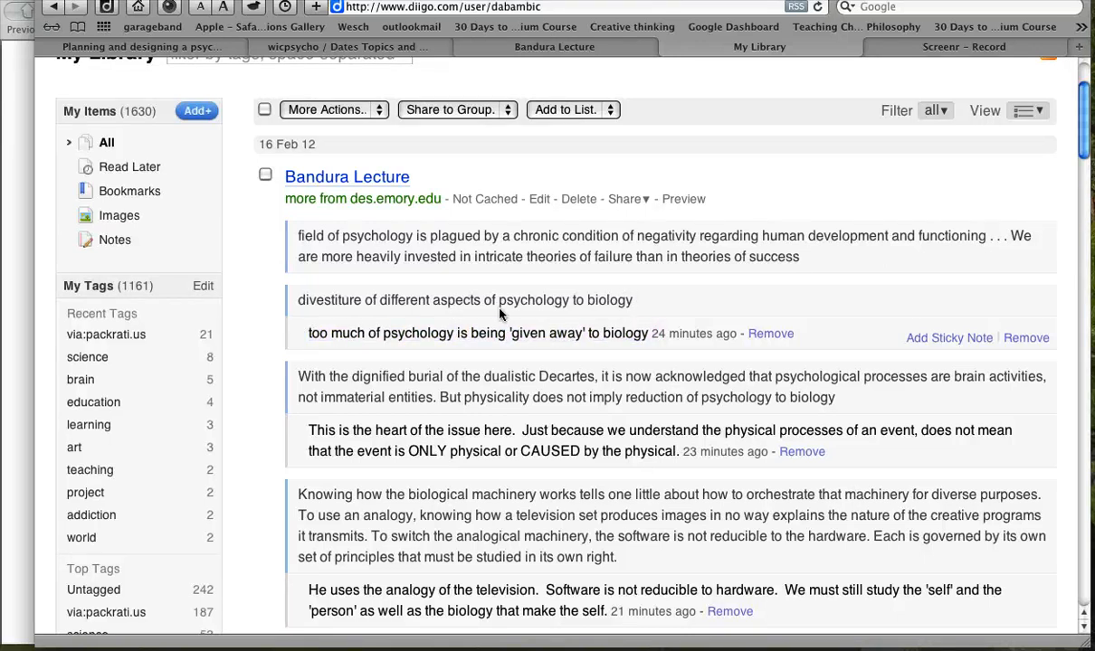
{"action": "left_click_drag", "start_coordinate": [456, 300], "coordinate": [583, 301]}
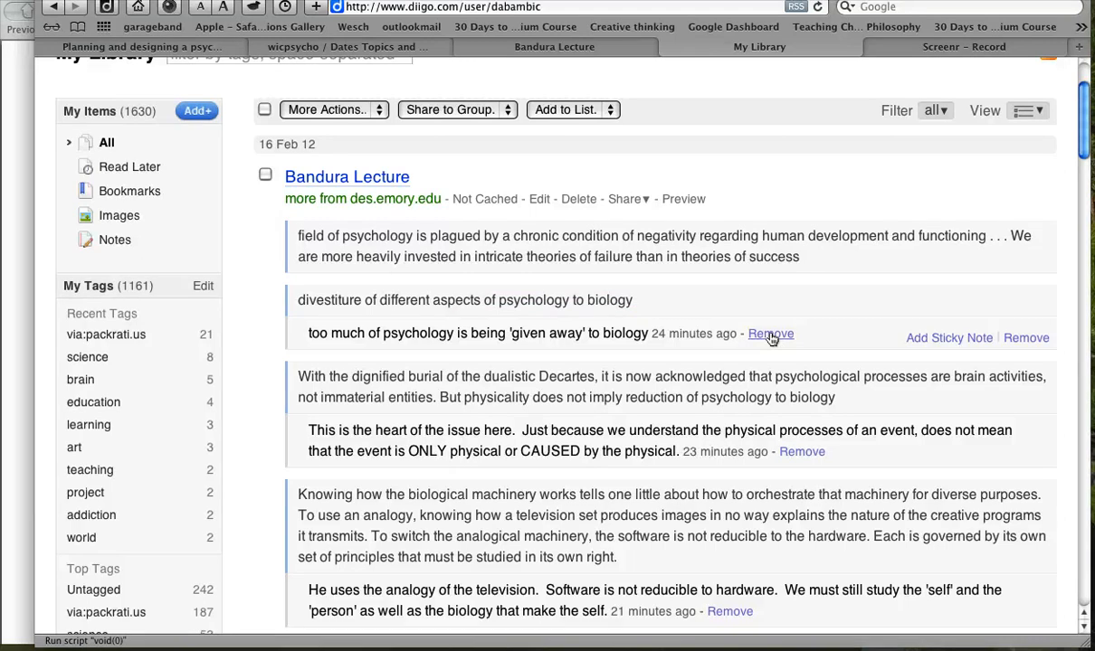
{"action": "mouse_move", "coordinate": [950, 342]}
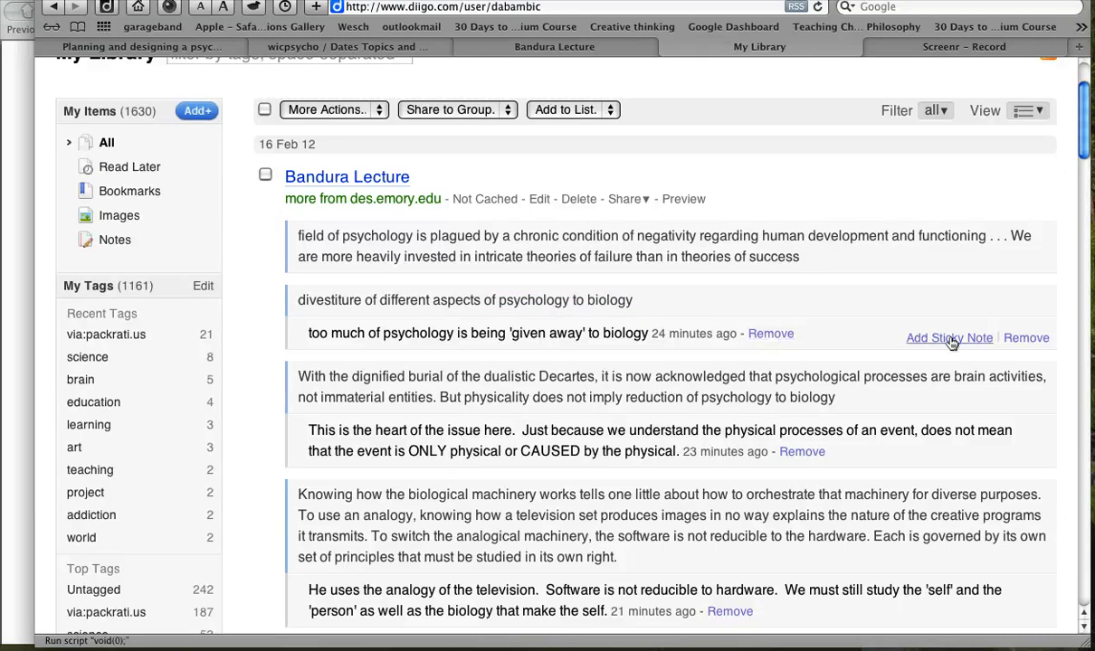
Add a sticky note reading 'test' beneath the divestiture highlight and save it.
{"action": "left_click", "coordinate": [948, 339]}
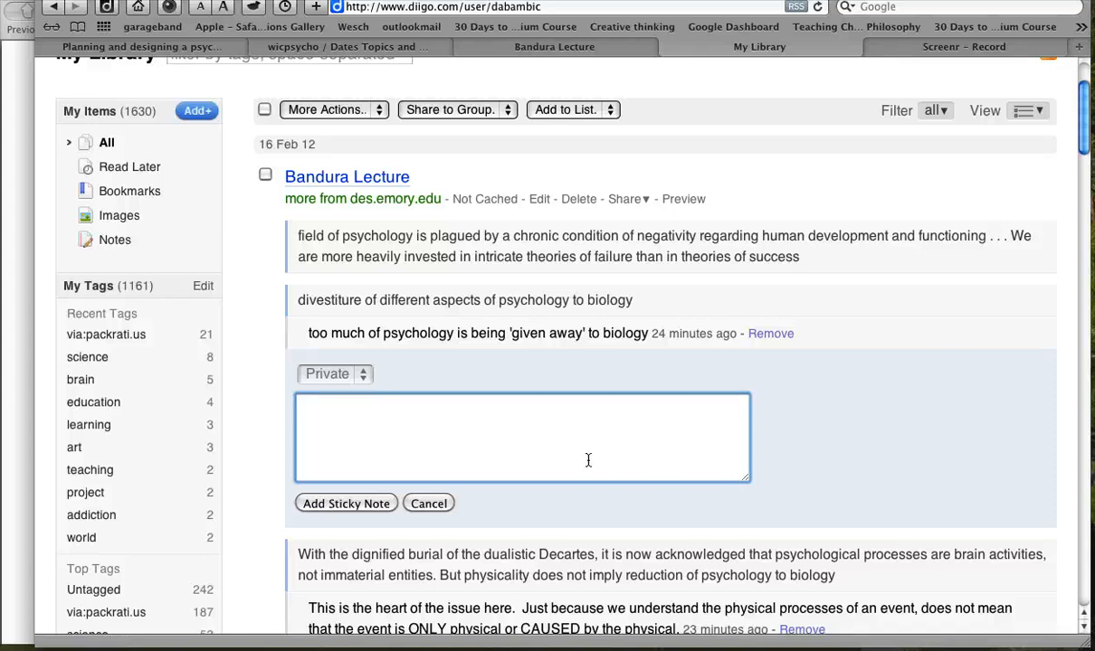
{"action": "type", "text": "test"}
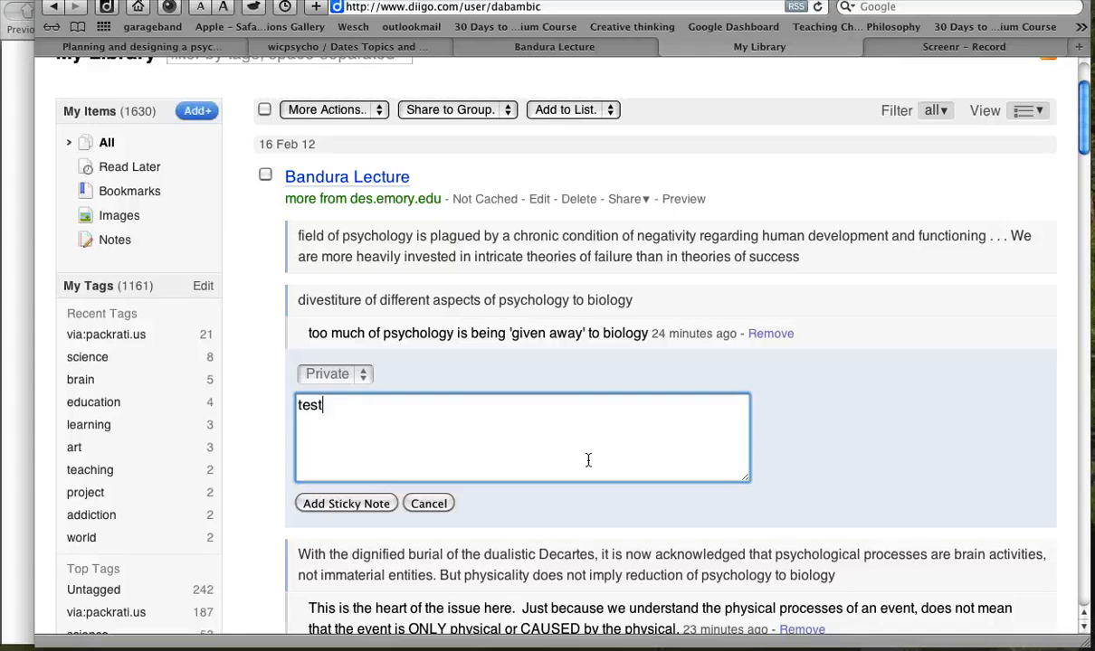
{"action": "left_click", "coordinate": [345, 503]}
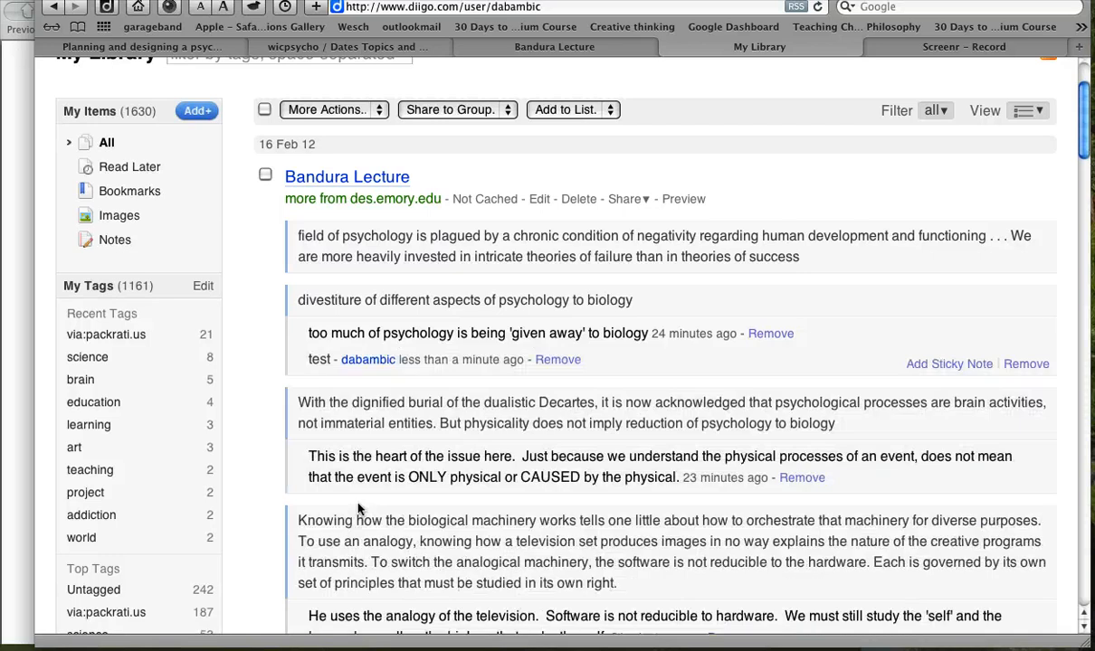
{"action": "mouse_move", "coordinate": [650, 358]}
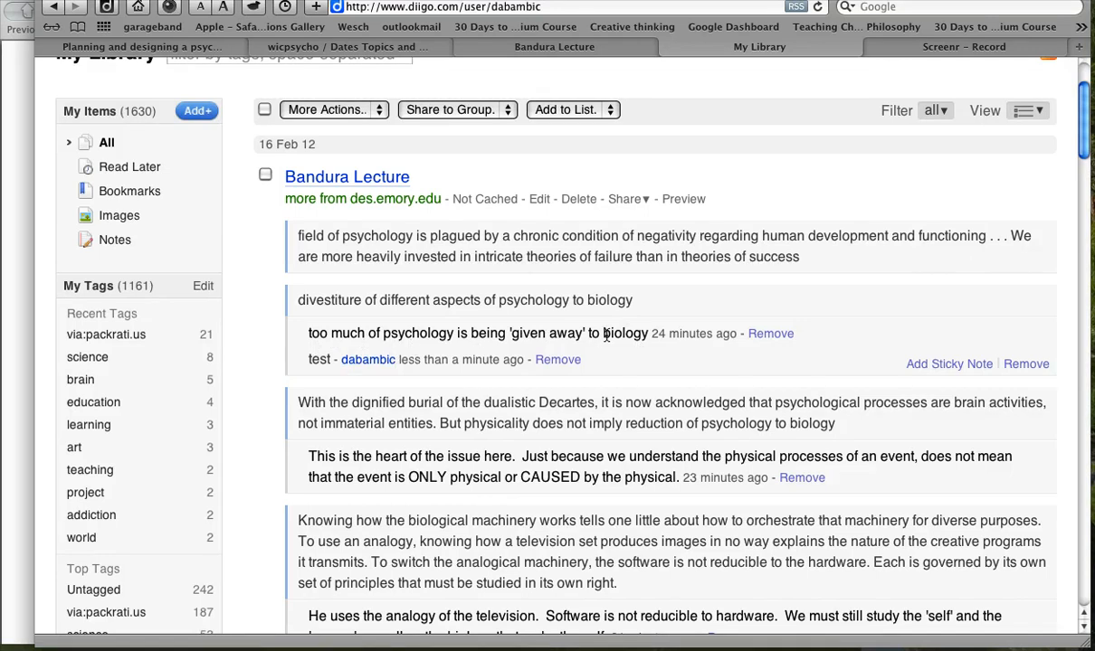
{"action": "mouse_move", "coordinate": [640, 342]}
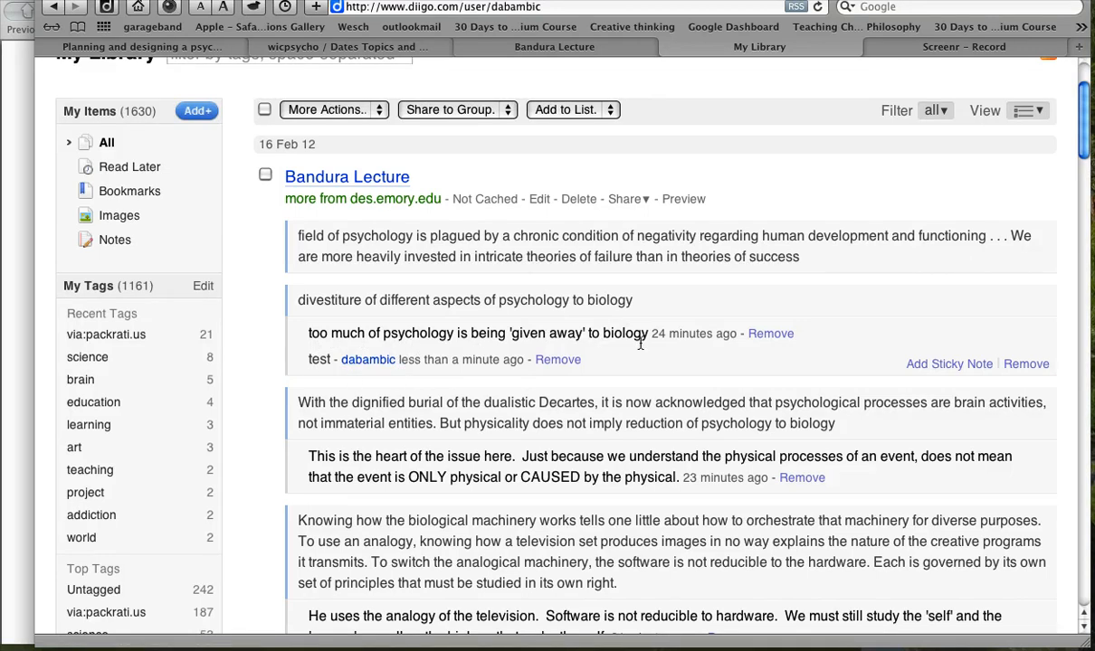
{"action": "mouse_move", "coordinate": [311, 364]}
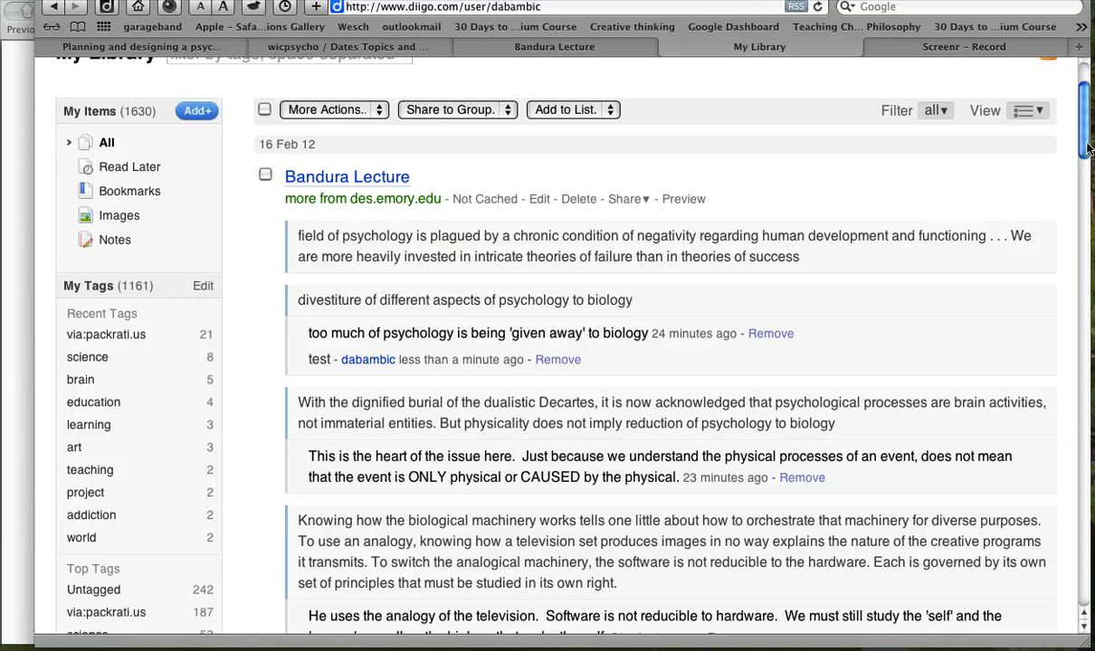
{"action": "scroll", "scroll_direction": "down", "scroll_amount": 3}
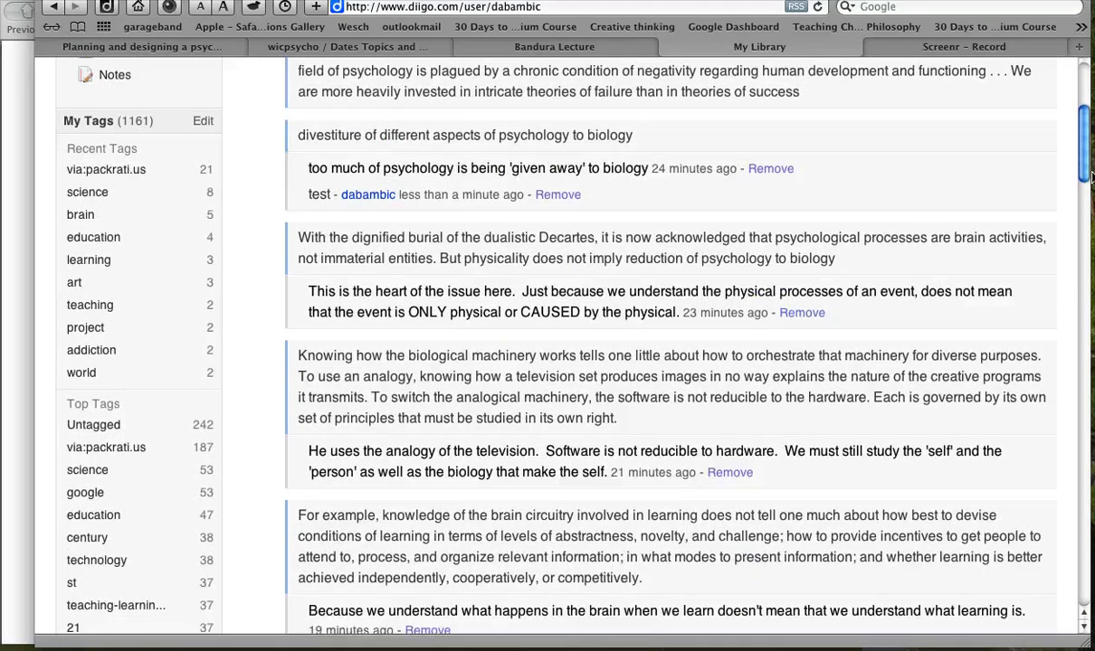
{"action": "scroll", "scroll_direction": "down", "scroll_amount": 3}
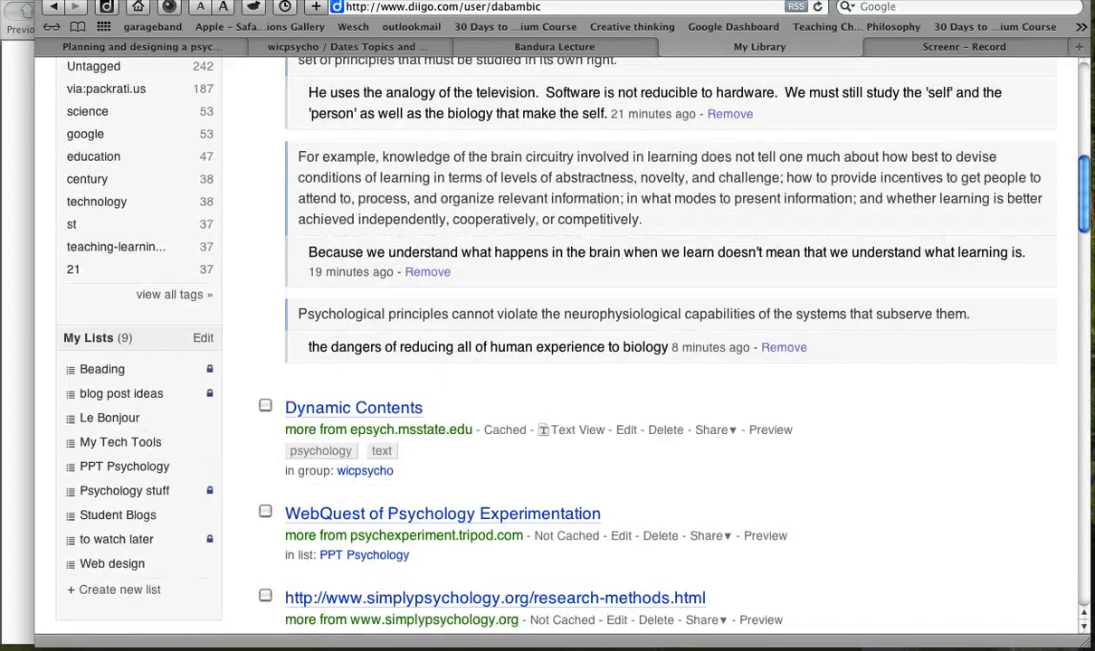